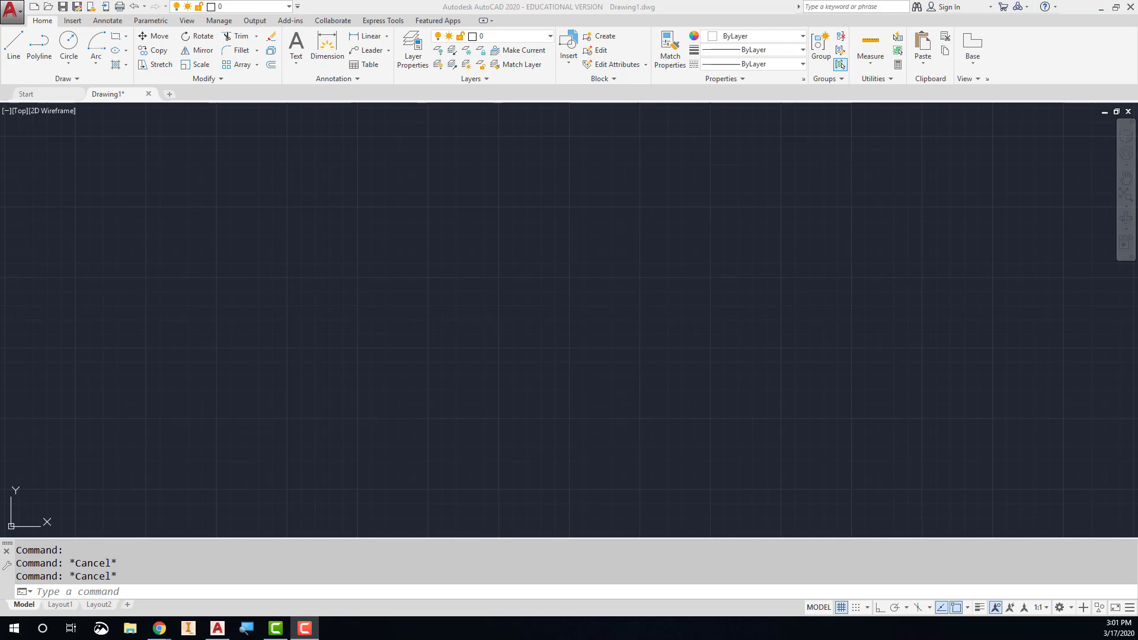
# Open File Explorer from the Windows taskbar over the blank drawing.
pyautogui.click(129, 627)
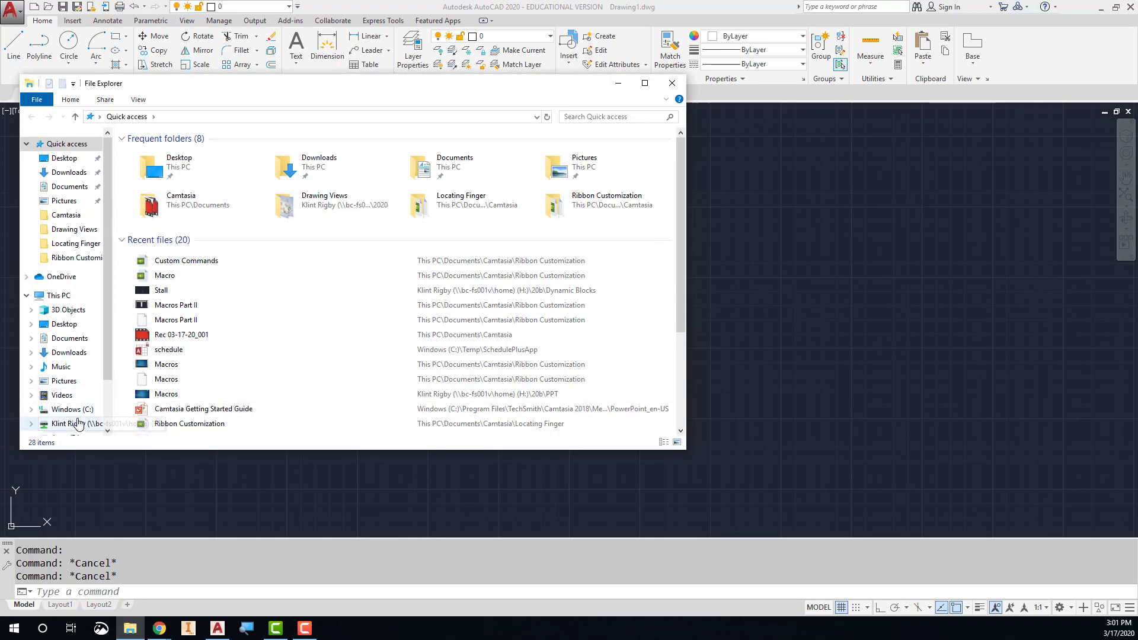
# Browse to H:\20b\Landscaping Blocks to view the six tree drawings, including Cedar.
pyautogui.click(72, 423)
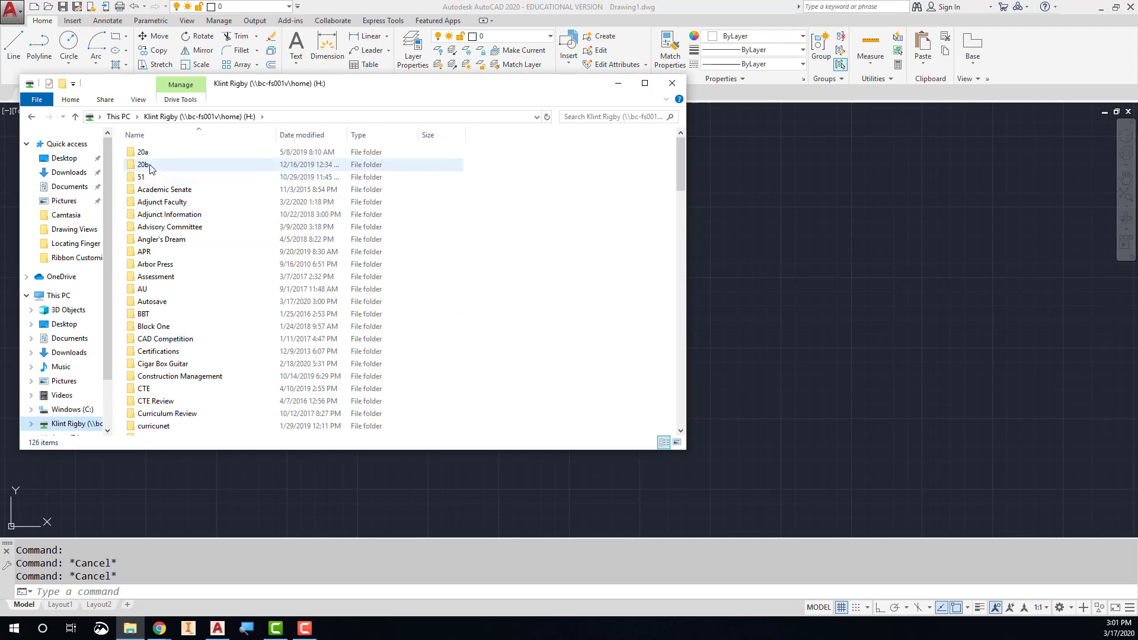
pyautogui.doubleClick(142, 165)
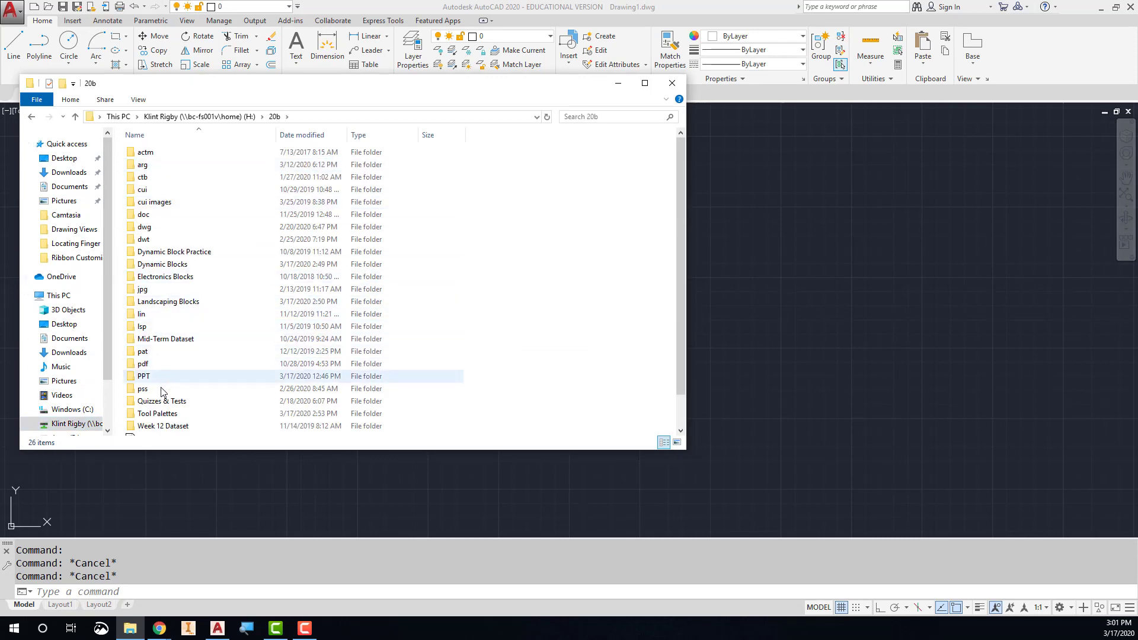
pyautogui.doubleClick(168, 301)
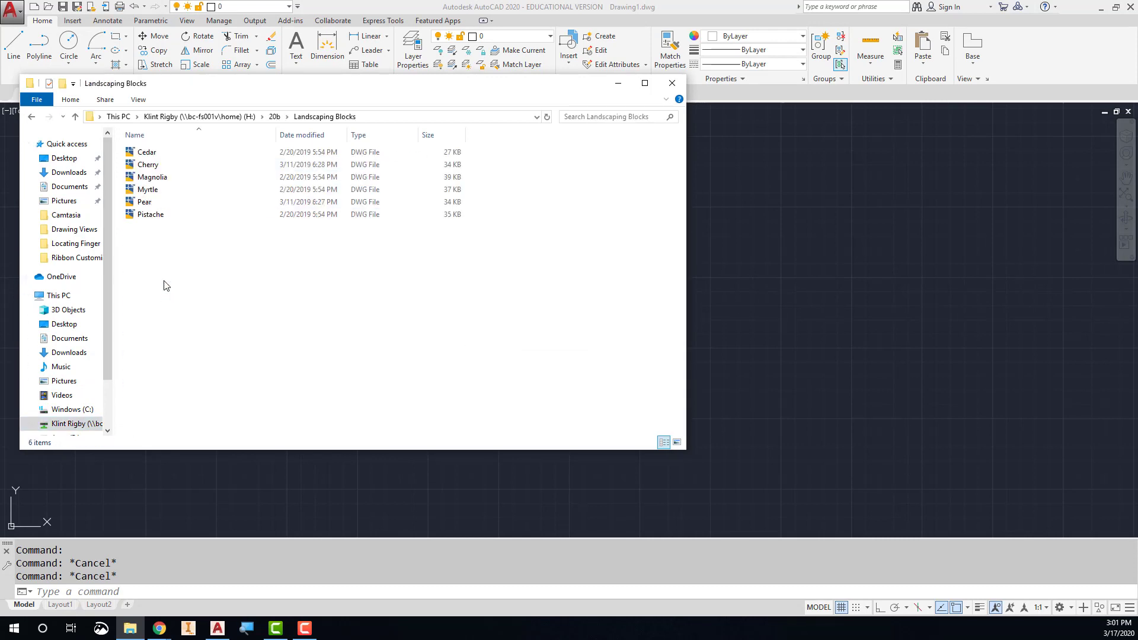
pyautogui.click(150, 214)
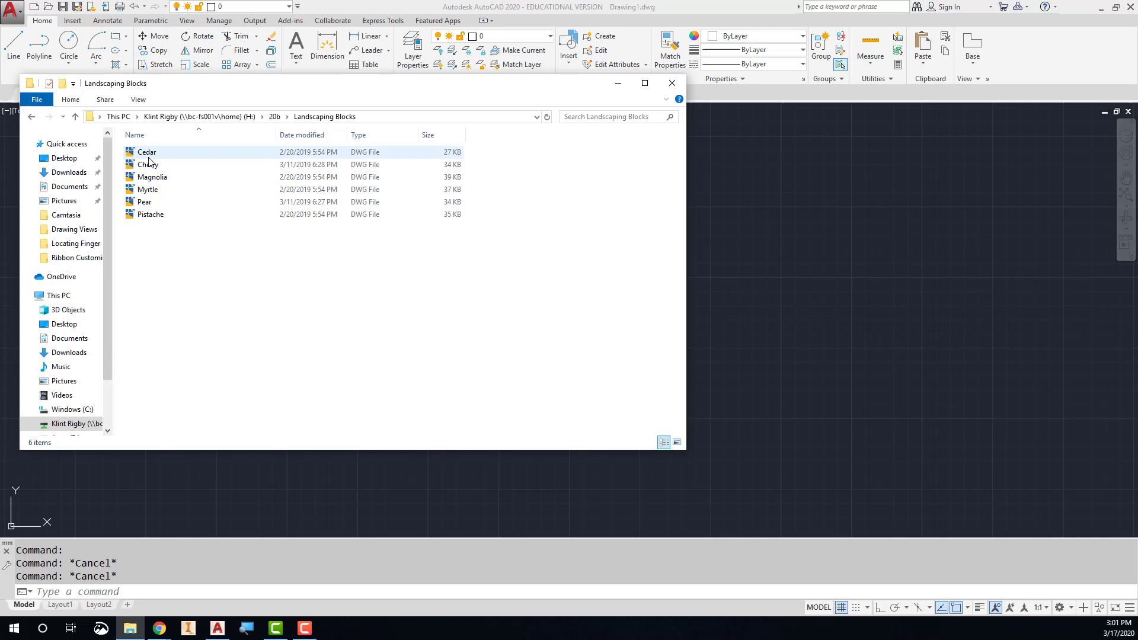
pyautogui.moveTo(147, 152)
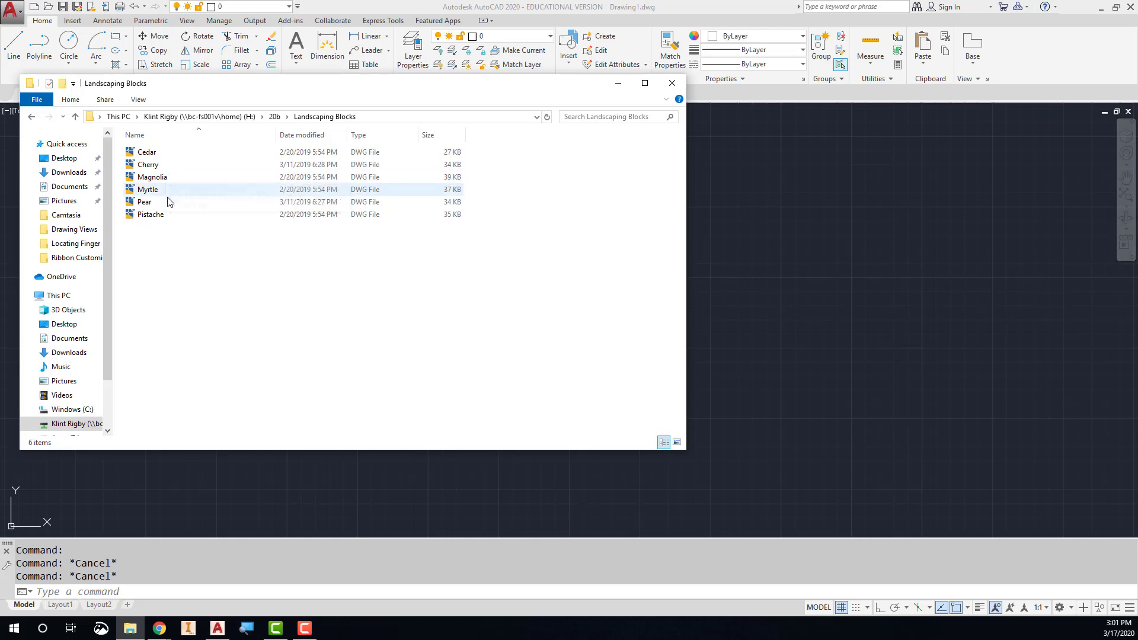
pyautogui.click(151, 213)
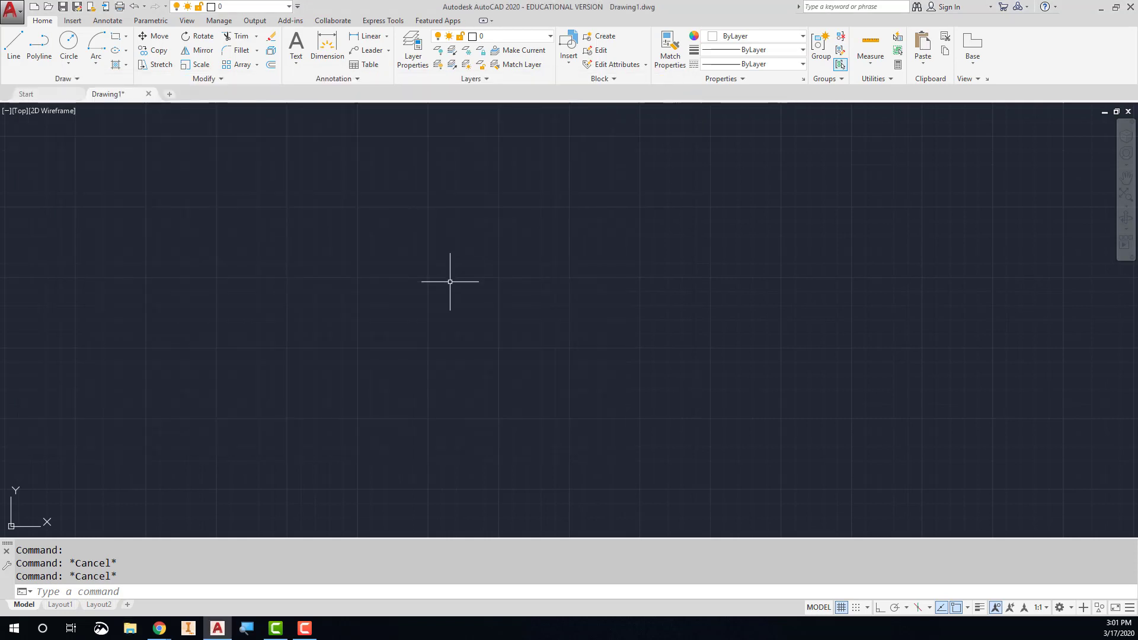
pyautogui.moveTo(436, 282)
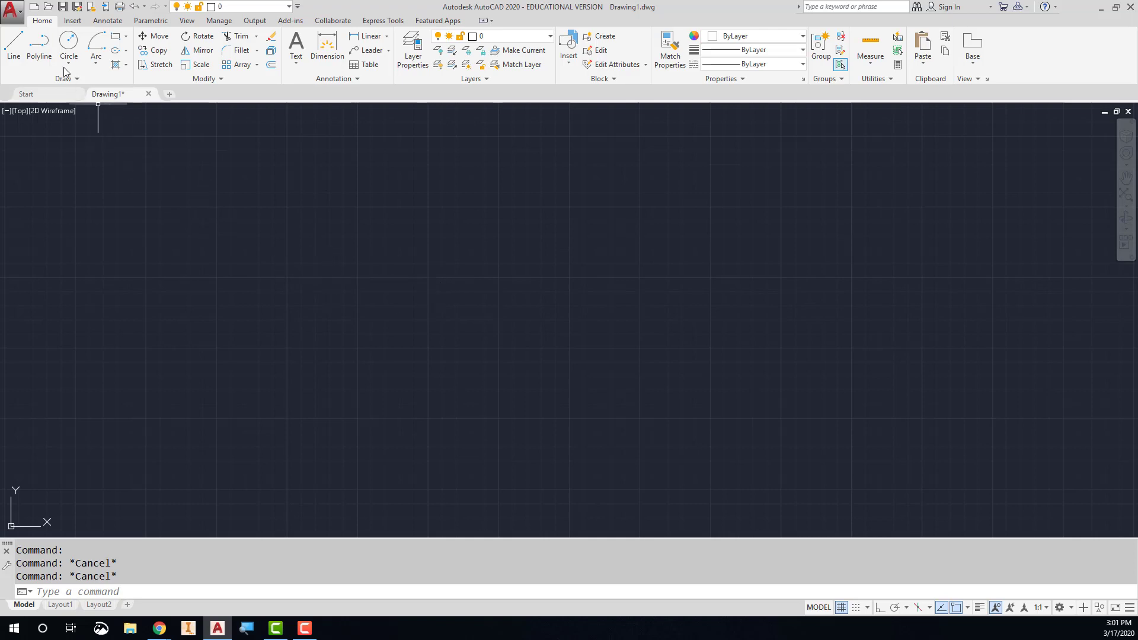
# Return to AutoCAD and open the application menu listing recent documents.
pyautogui.click(12, 7)
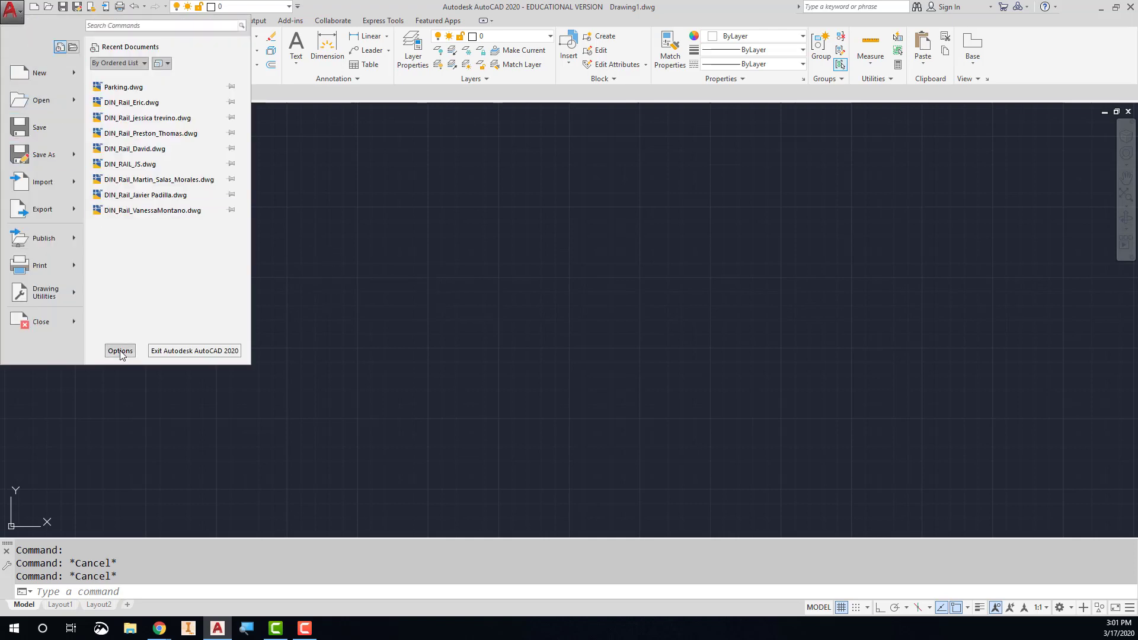
# Verify H:\20b\landscaping blocks is first in Options' Support File Search Path, then close.
pyautogui.click(120, 351)
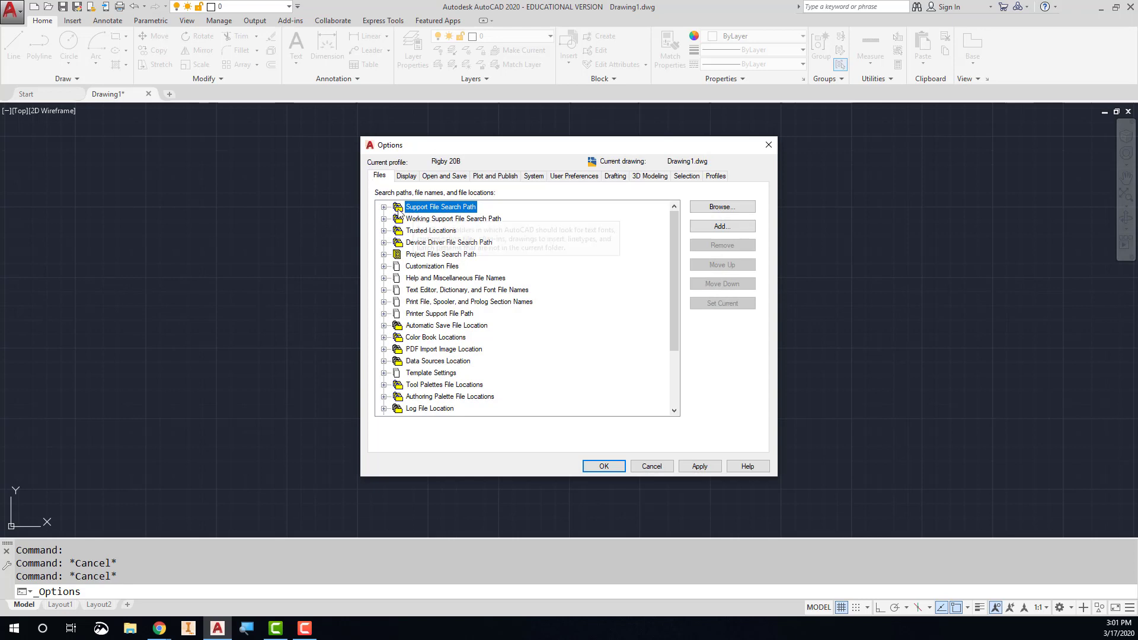
pyautogui.click(384, 207)
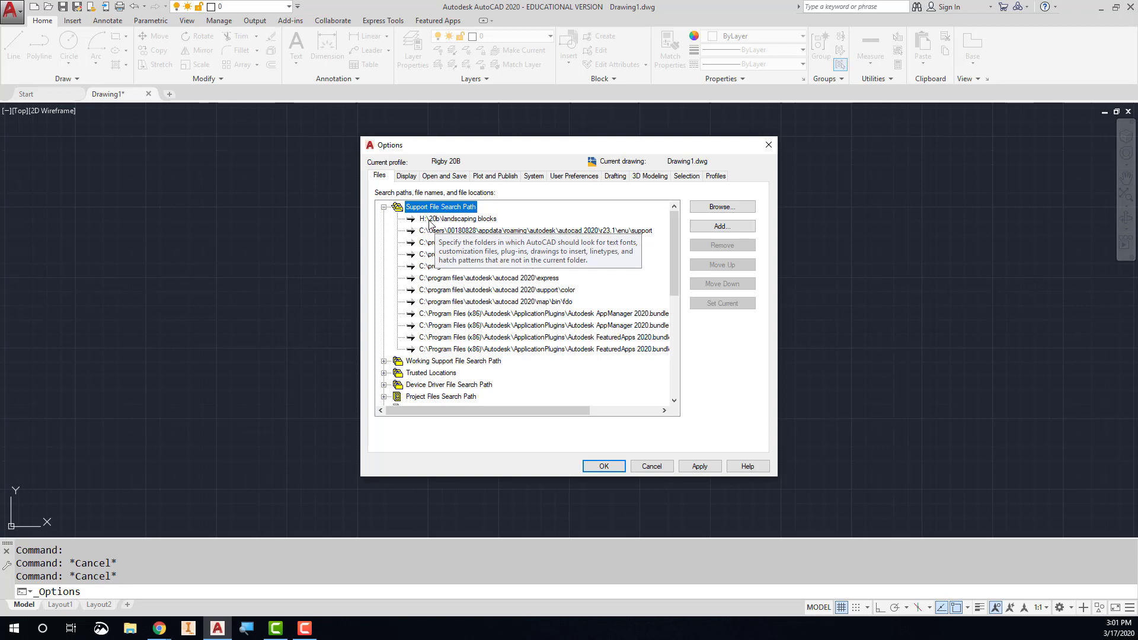
pyautogui.moveTo(453, 227)
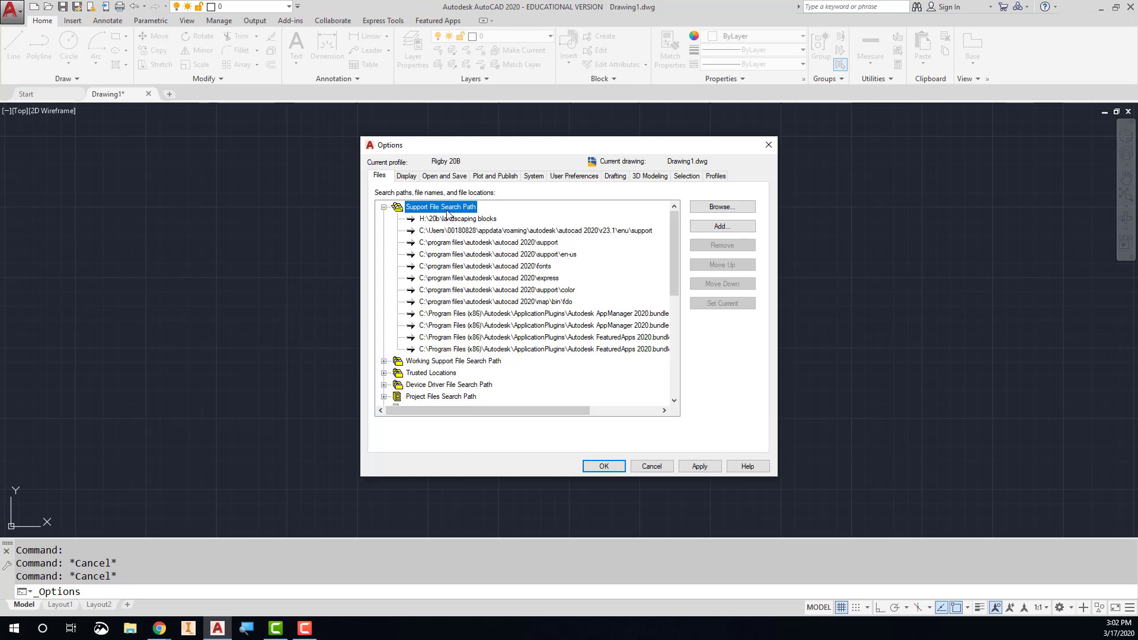
pyautogui.moveTo(454, 221)
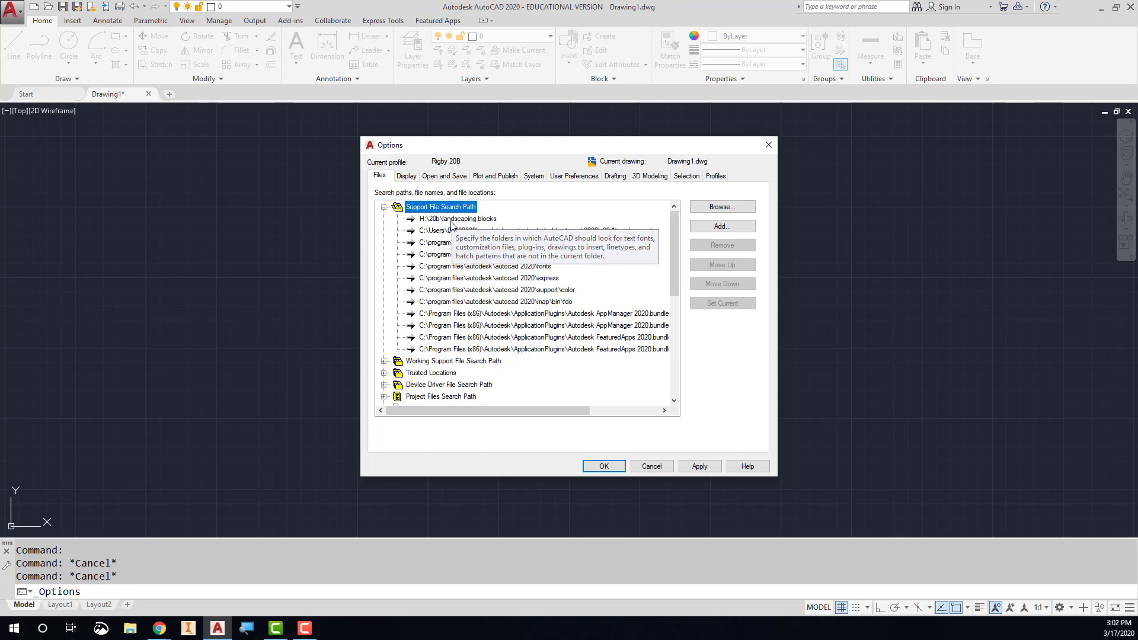
pyautogui.moveTo(456, 226)
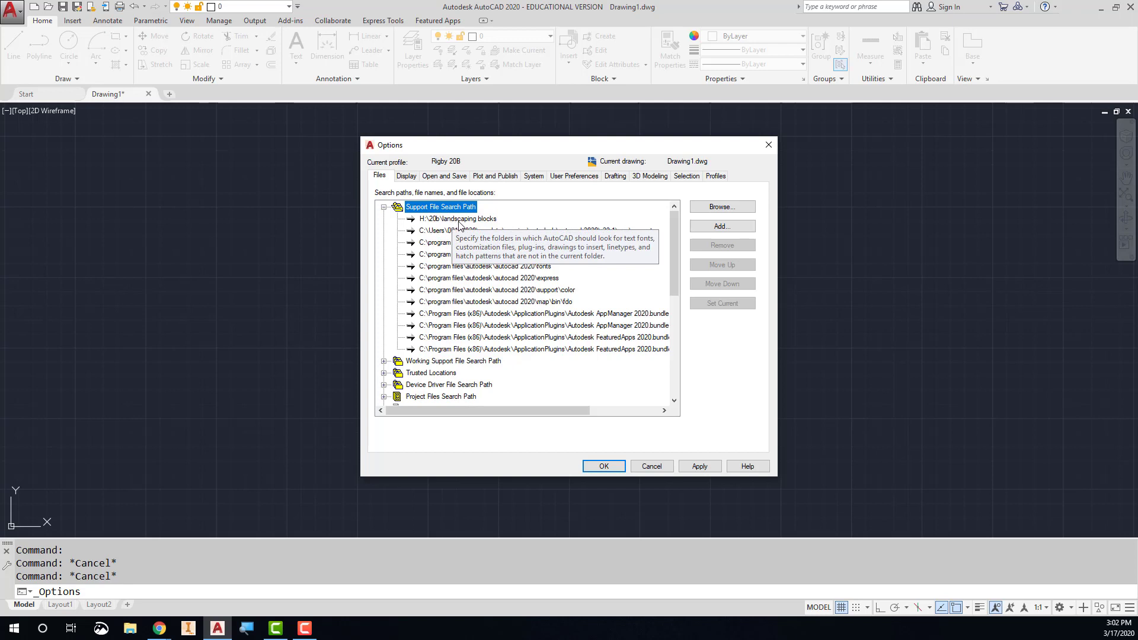
pyautogui.moveTo(484, 270)
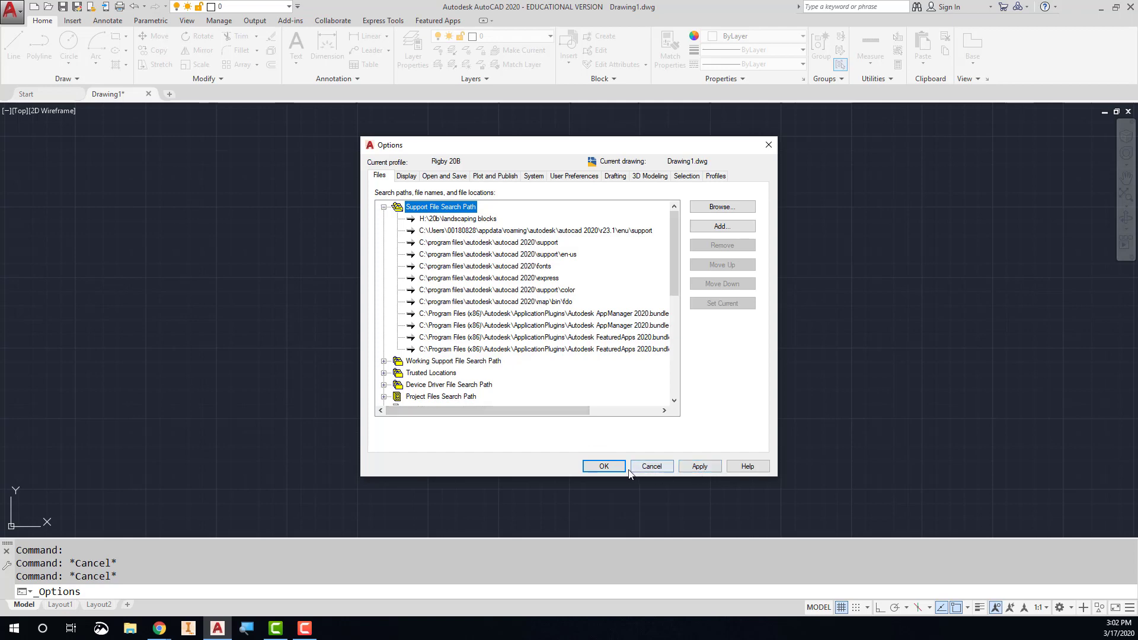
pyautogui.click(604, 466)
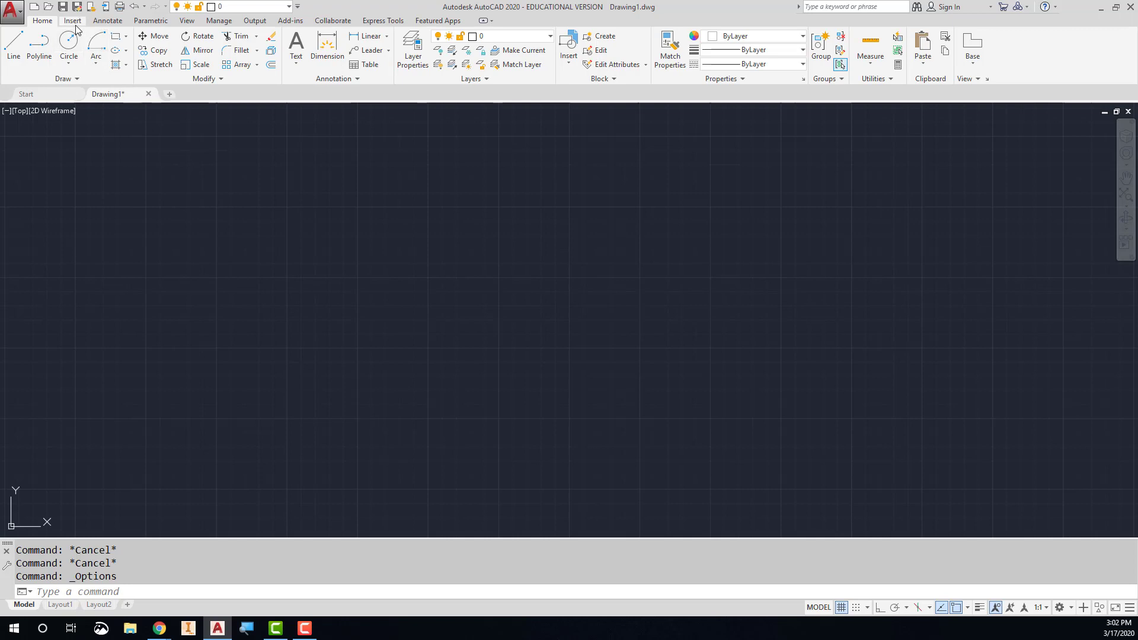
# Show the Insert ribbon tab and start the -INSERT command.
pyautogui.click(71, 20)
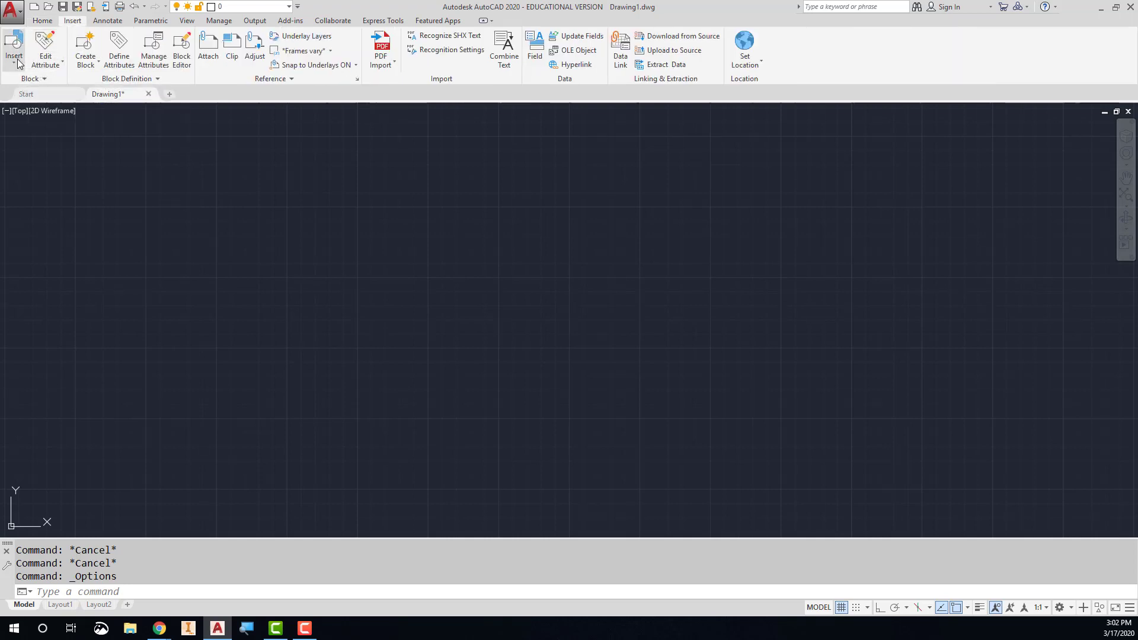
pyautogui.click(13, 46)
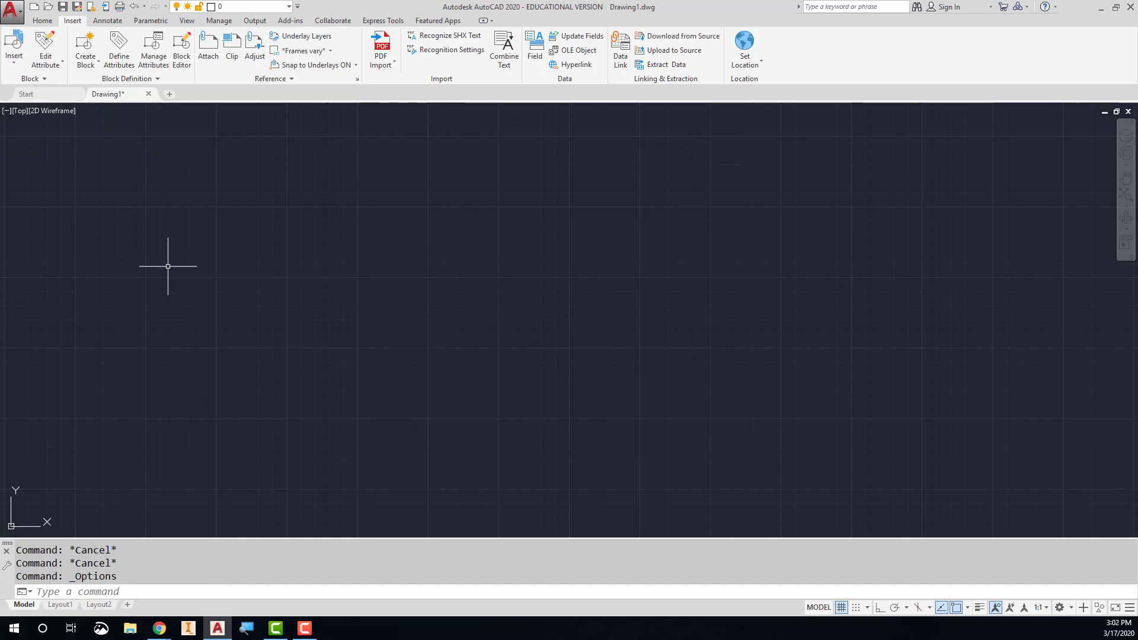
pyautogui.moveTo(177, 343)
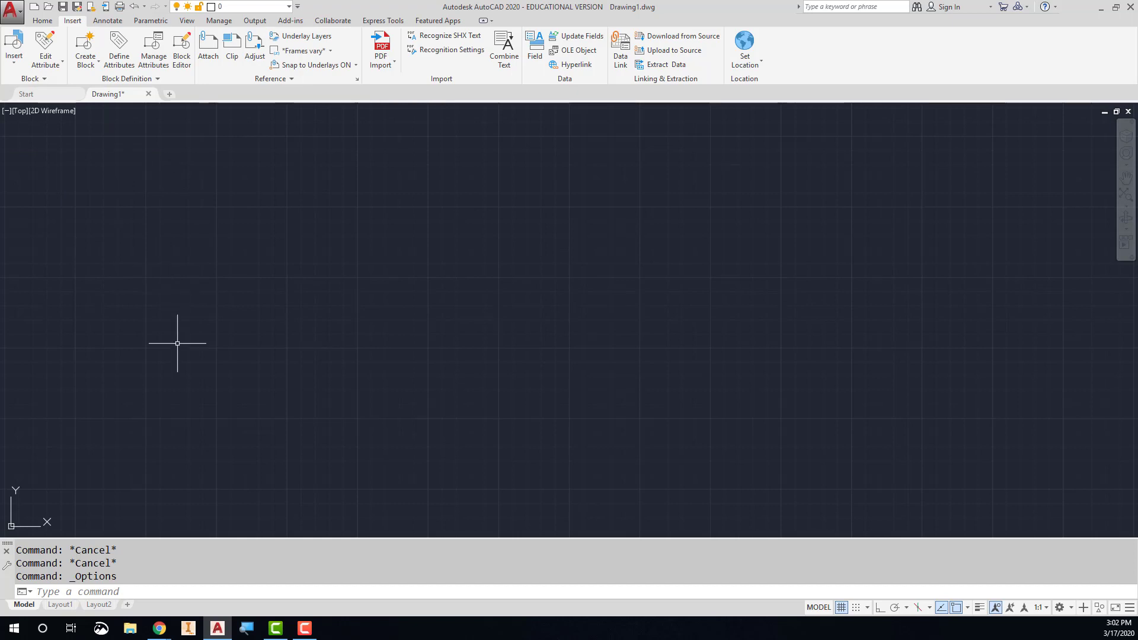
pyautogui.moveTo(178, 358)
pyautogui.write('-INSERT')
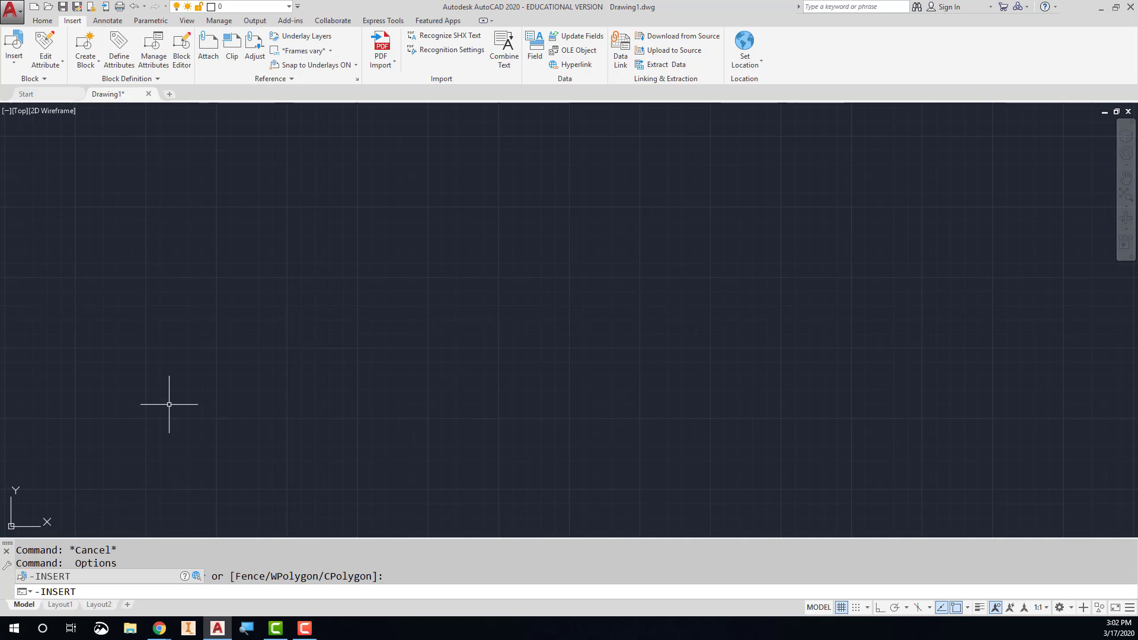
pyautogui.moveTo(149, 448)
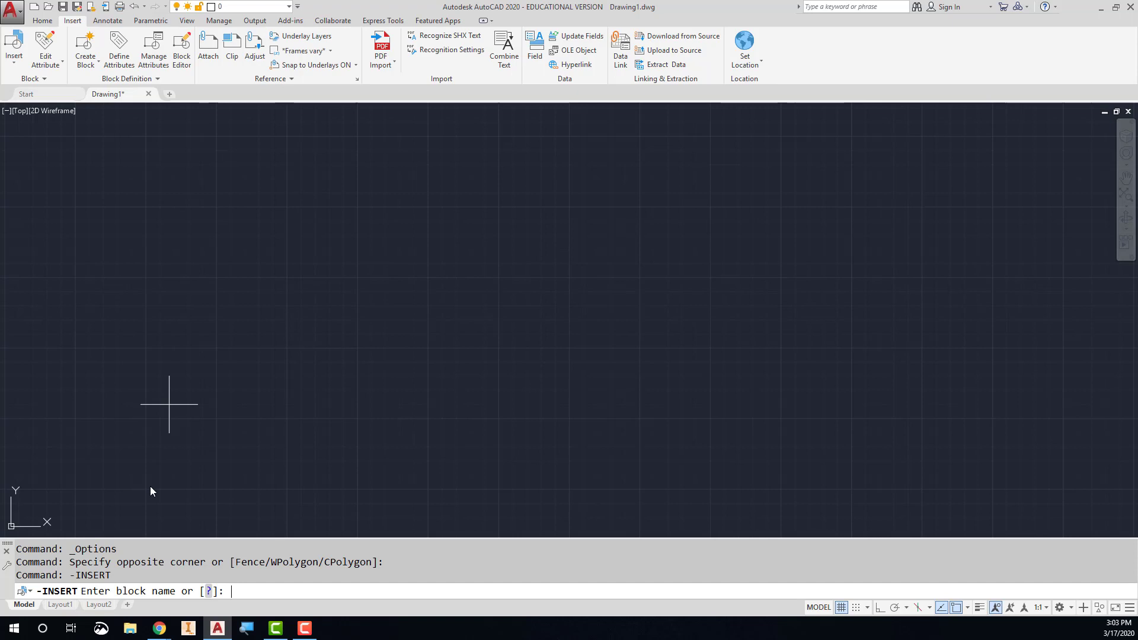
# Insert the cedar block with X and Y scale 1 and rotation 0, then show command history.
pyautogui.write('cedar')
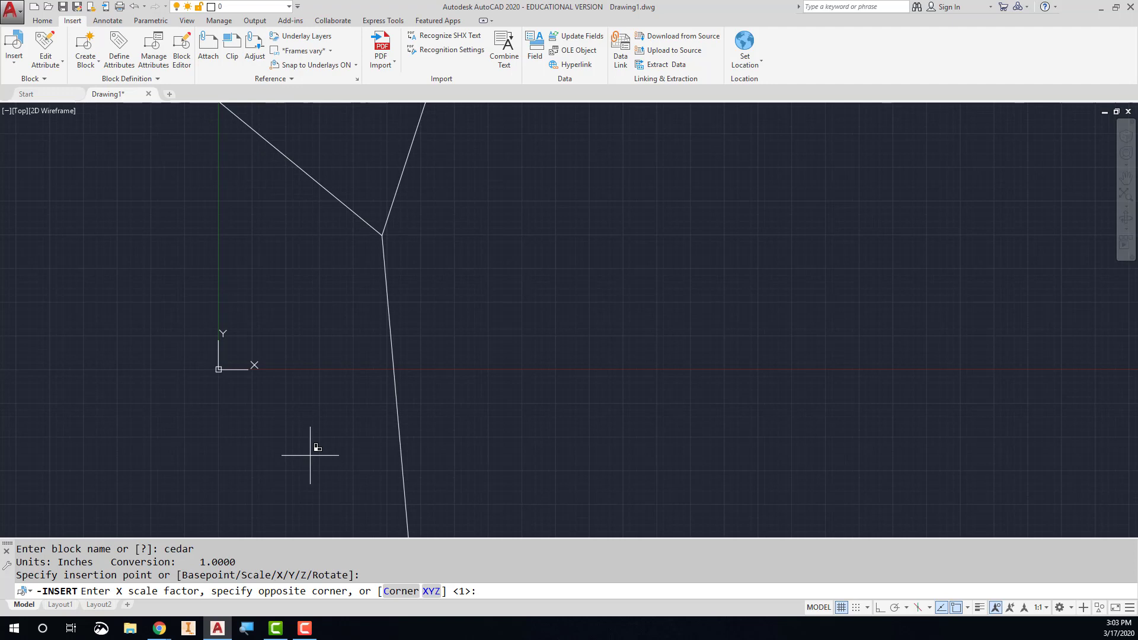
pyautogui.write('1')
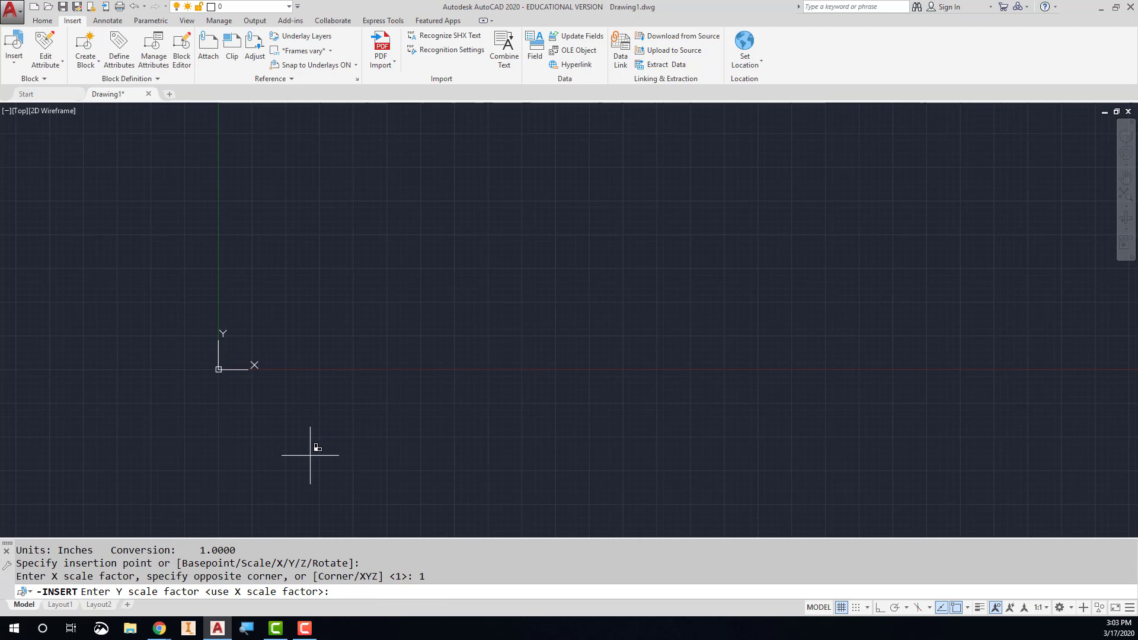
pyautogui.write('1')
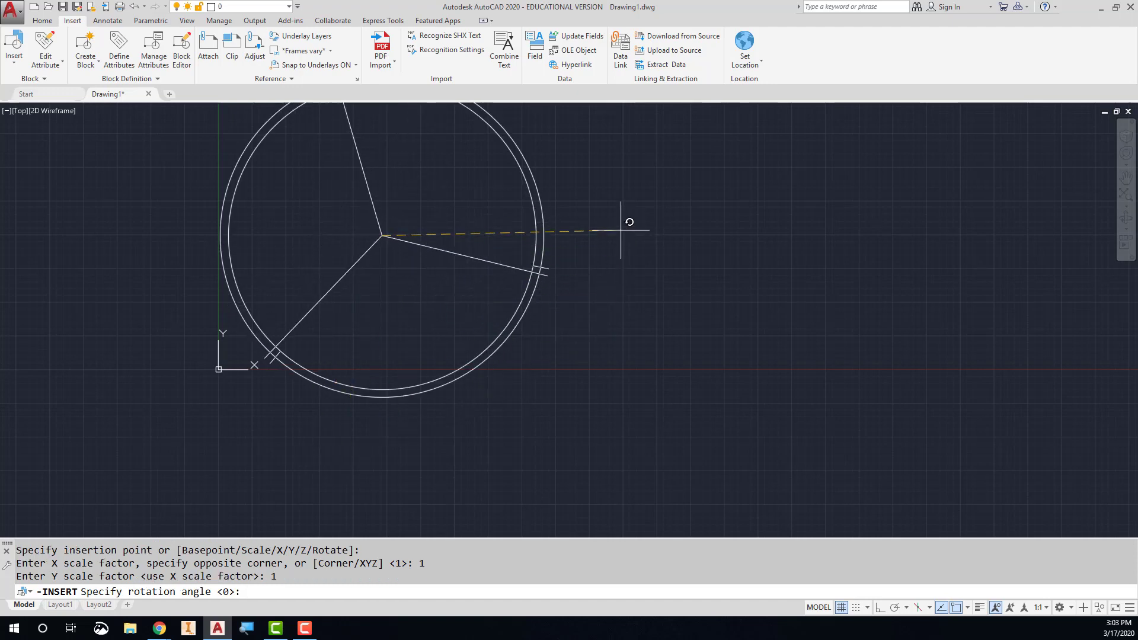
pyautogui.write('0')
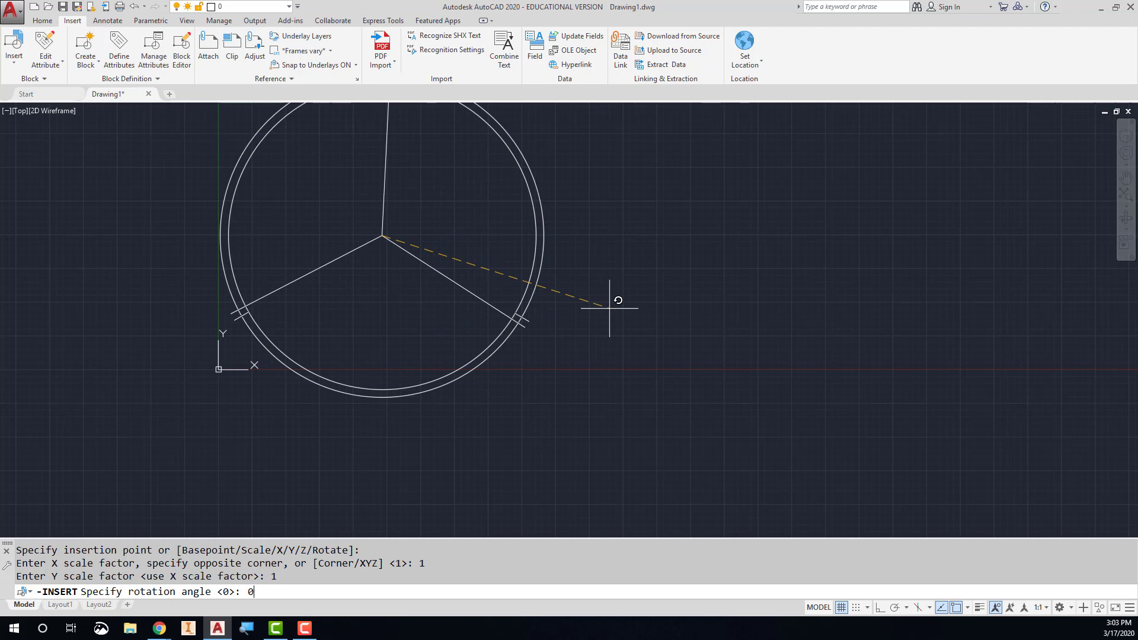
pyautogui.press('enter')
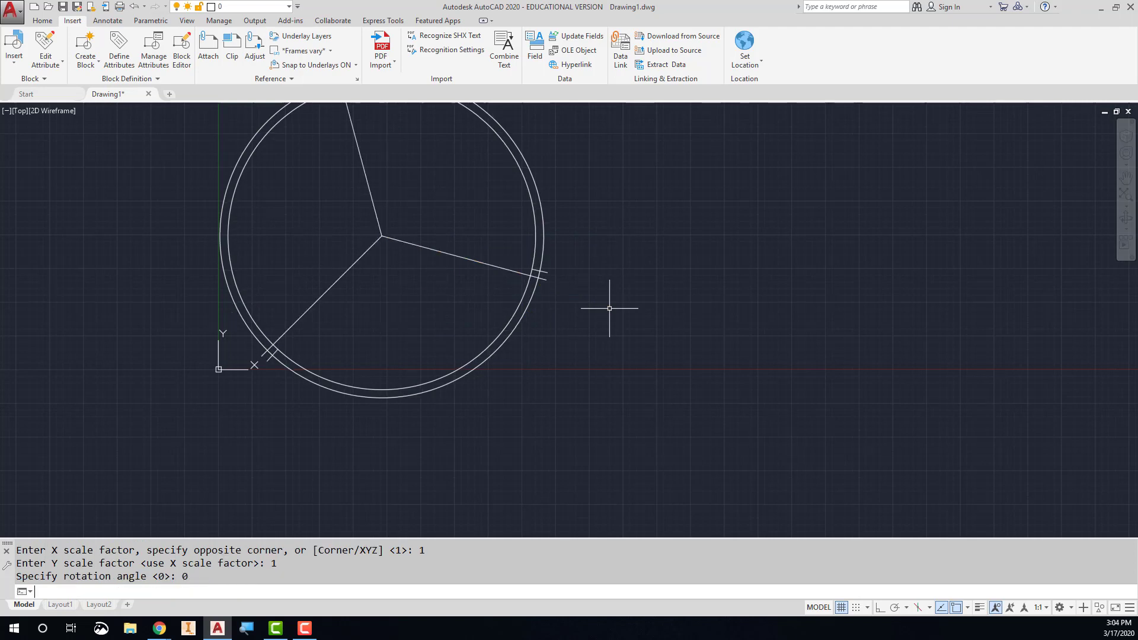
pyautogui.press('f2')
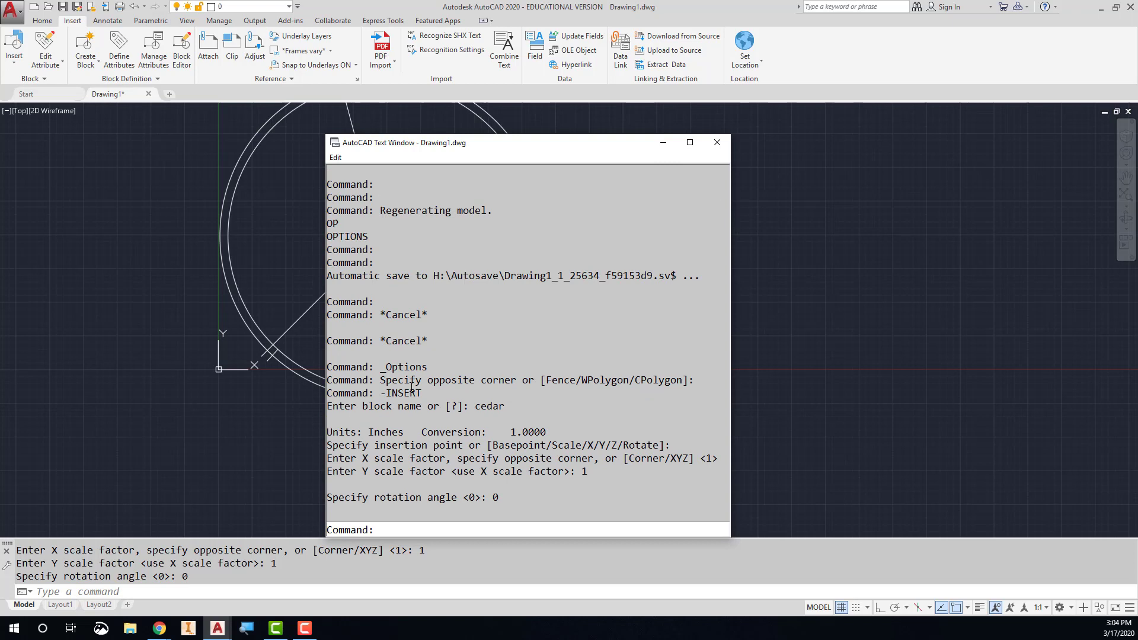
# Review the cedar -INSERT prompts in the Text Window, then close it.
pyautogui.doubleClick(488, 405)
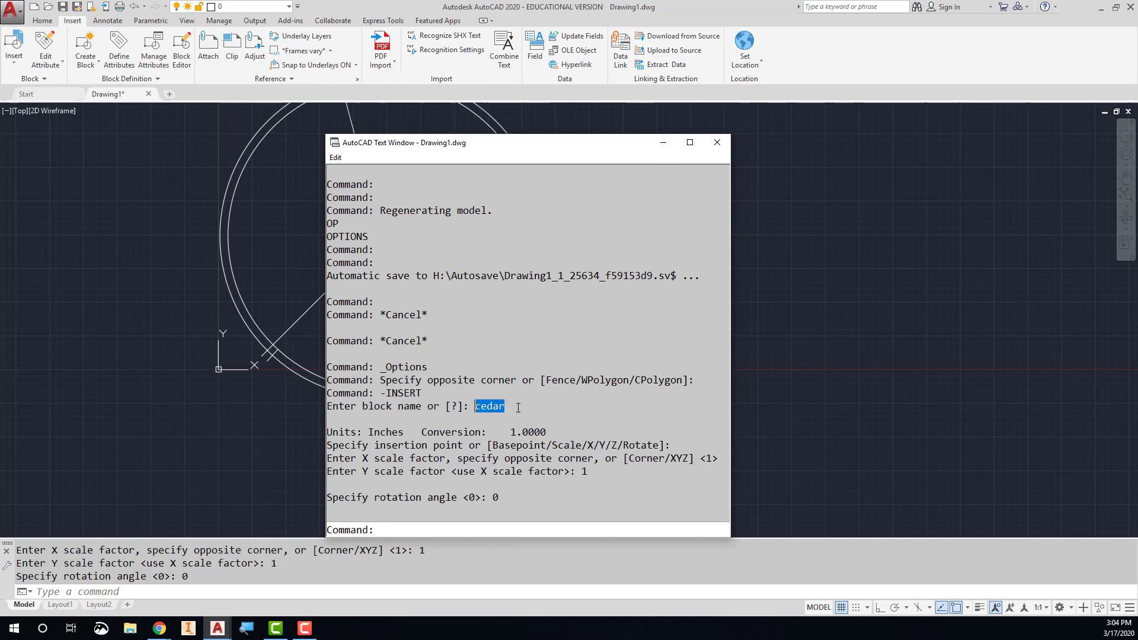
pyautogui.moveTo(419, 439)
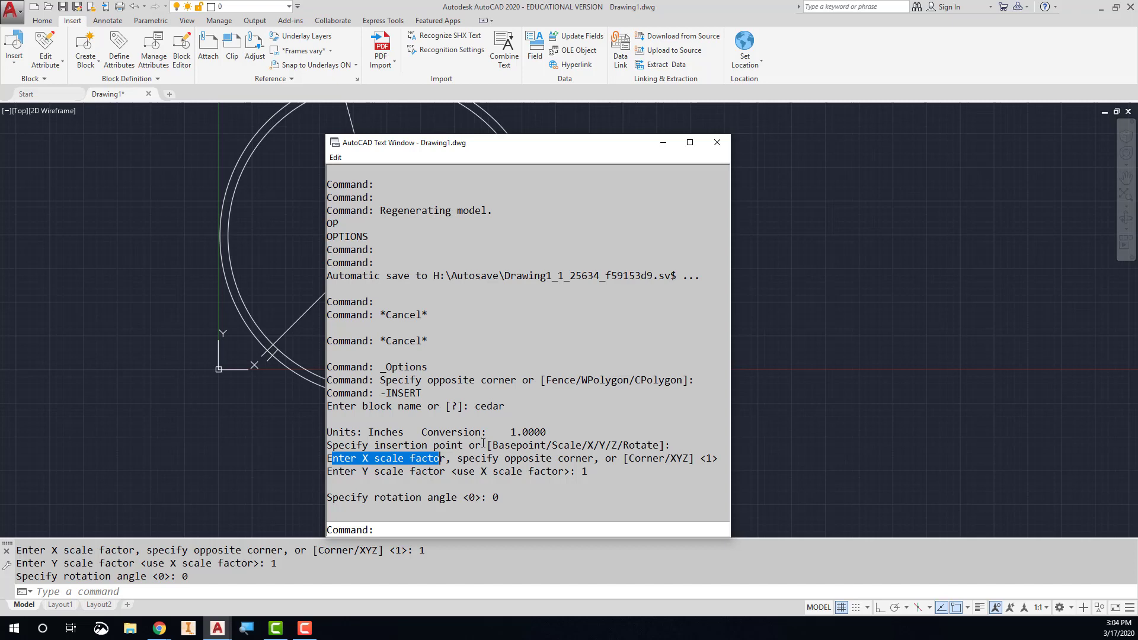
pyautogui.moveTo(701, 455)
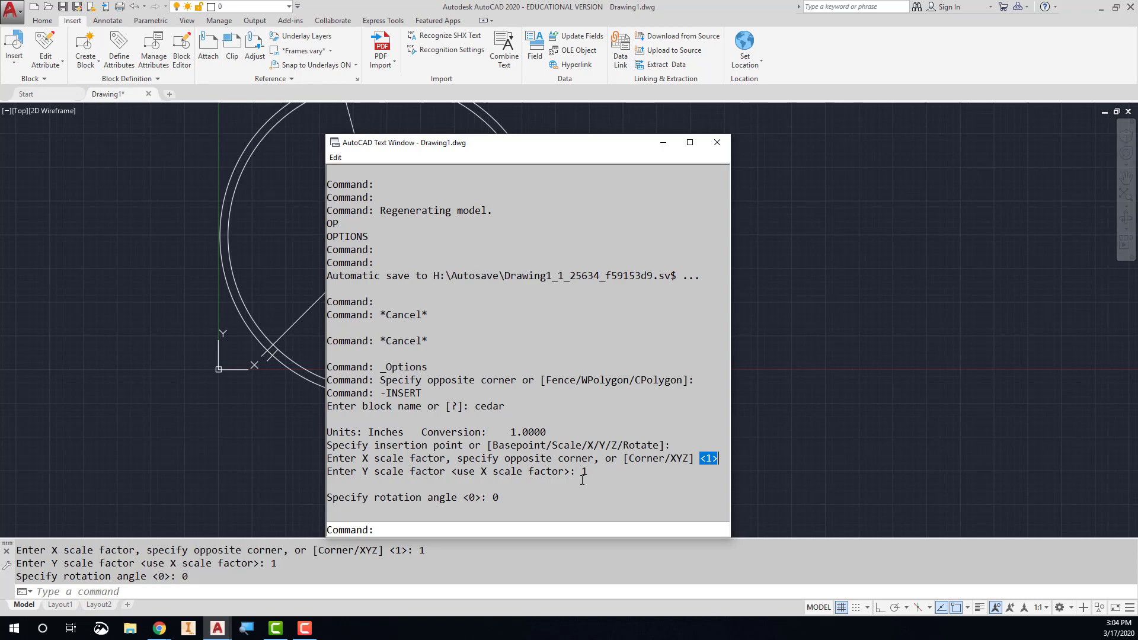
pyautogui.moveTo(710, 185)
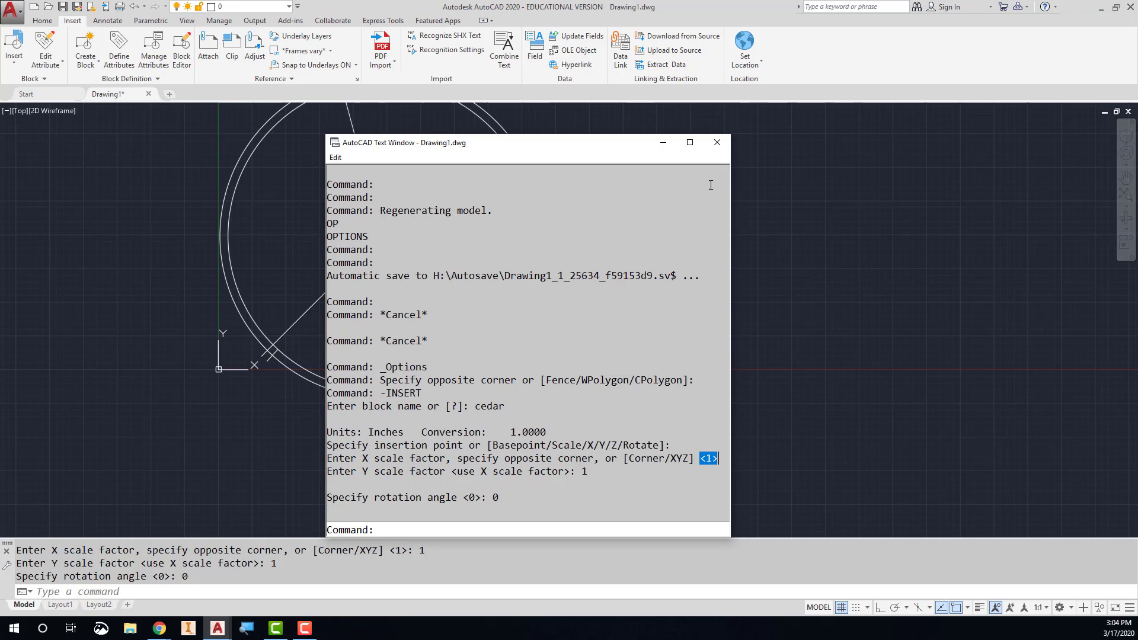
pyautogui.click(716, 142)
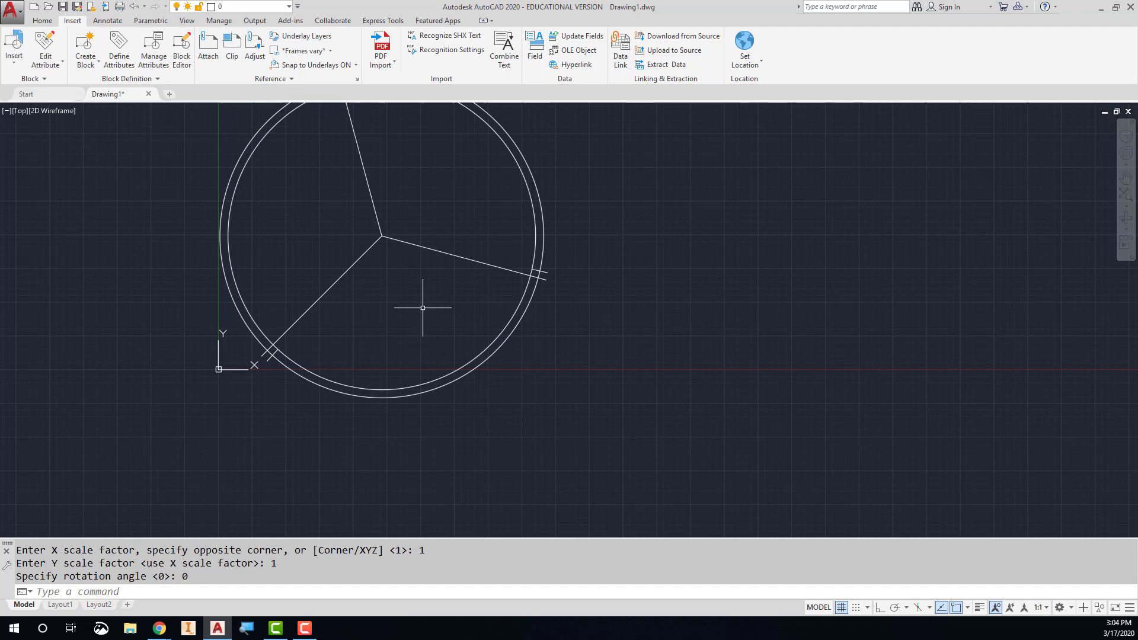
# Open the CUI editor and create a new command, Command1.
pyautogui.write('CUI')
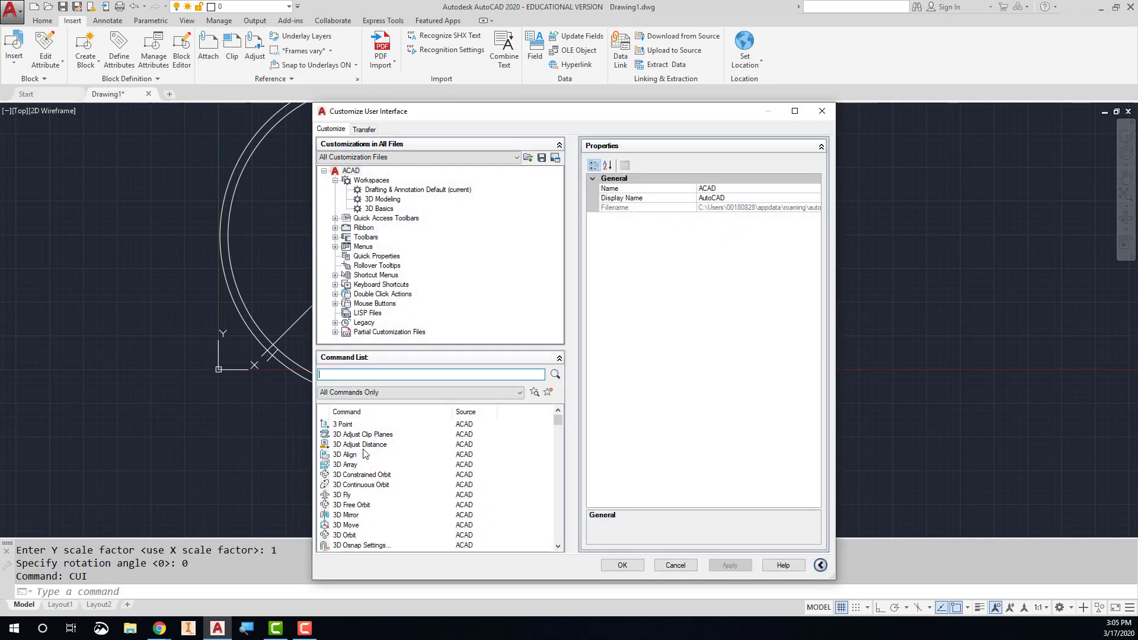
pyautogui.moveTo(341, 441)
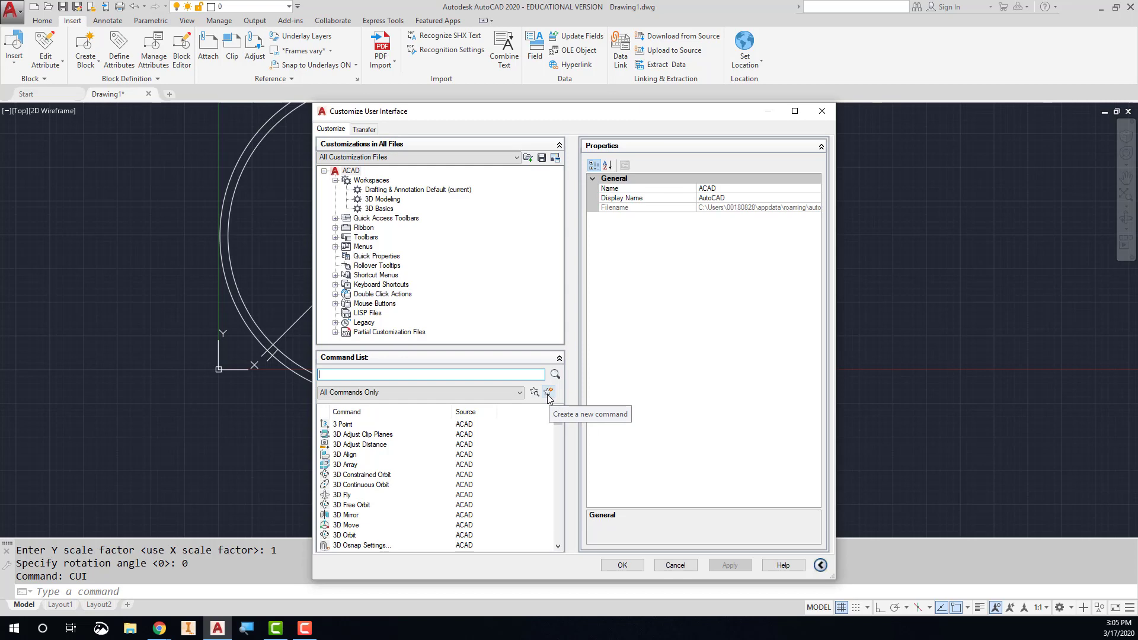
pyautogui.click(548, 392)
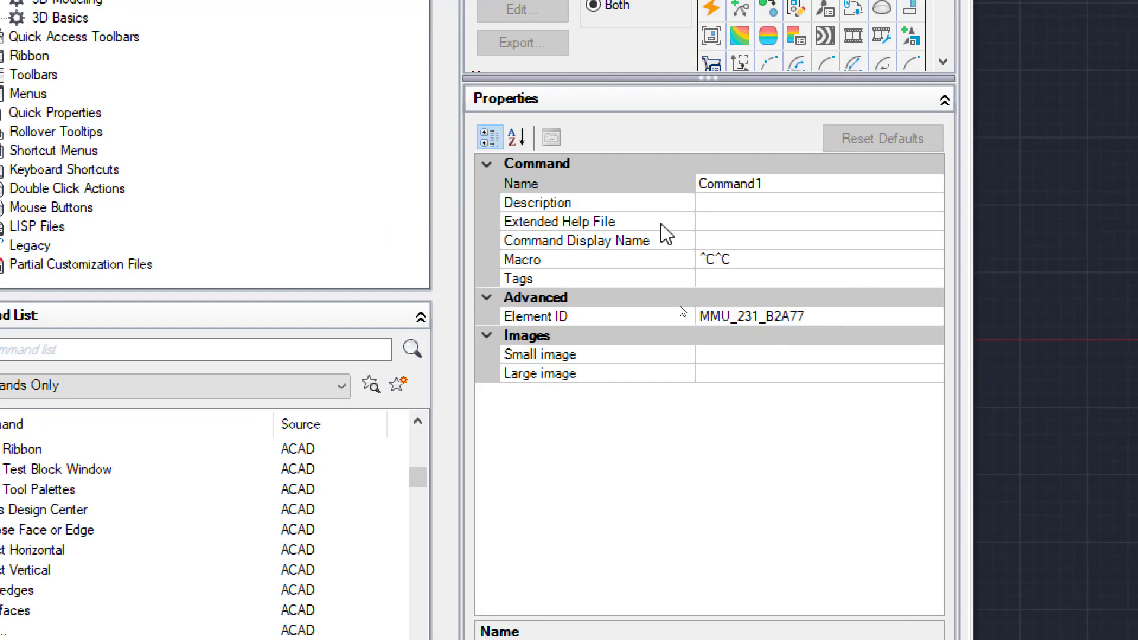
# Name the new command Cedar with description 'Inserts a block of a cedar tree'.
pyautogui.click(730, 183)
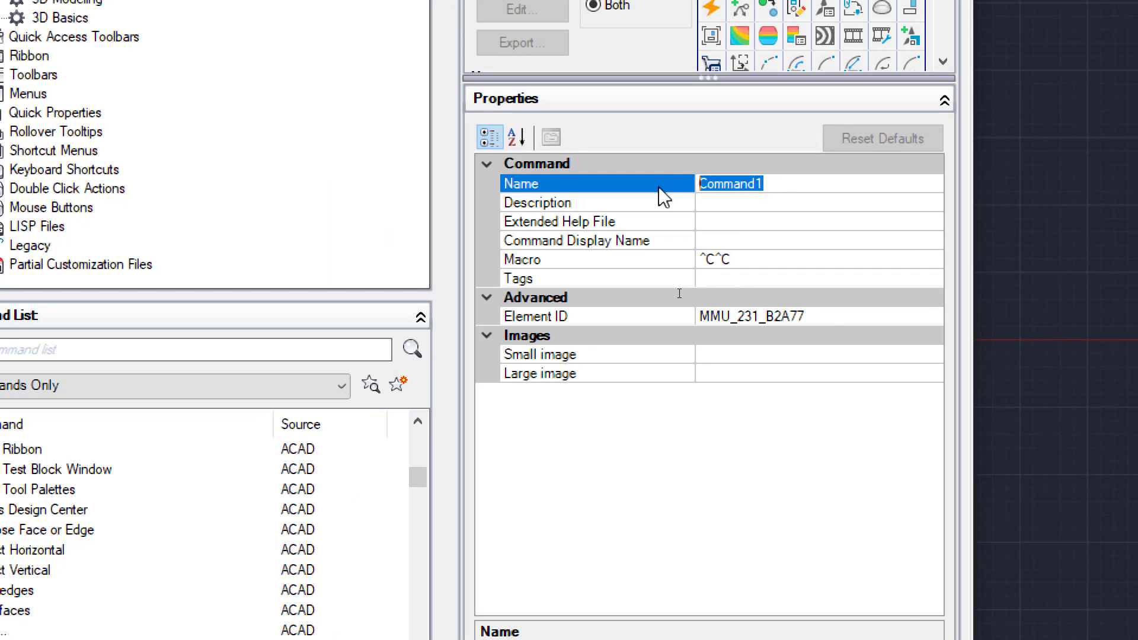
pyautogui.write('Ceda')
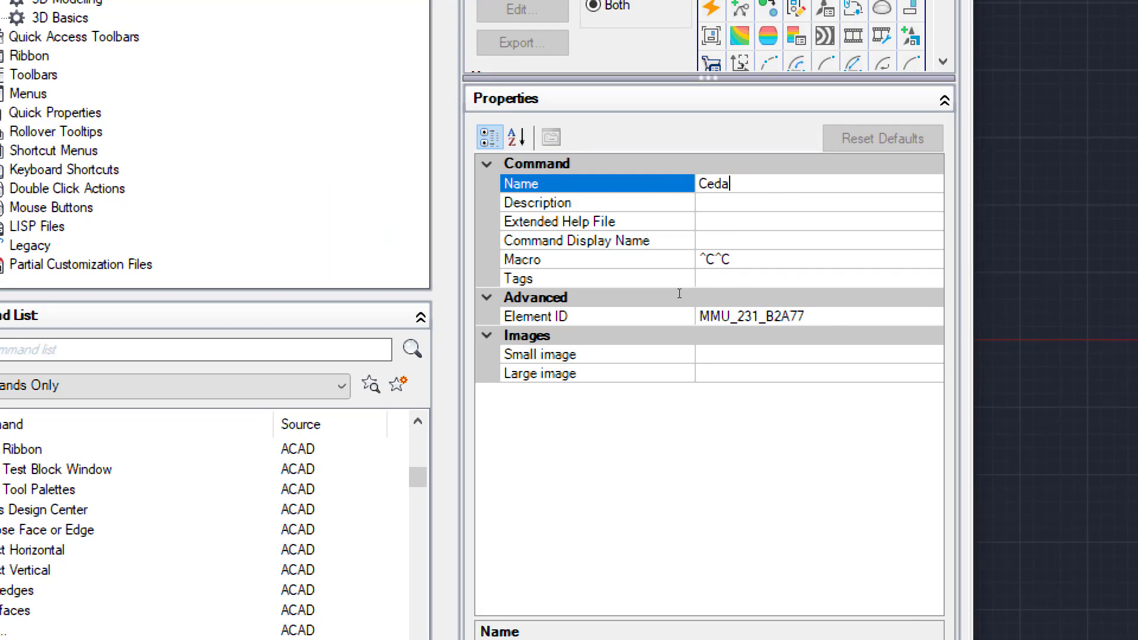
pyautogui.write('r')
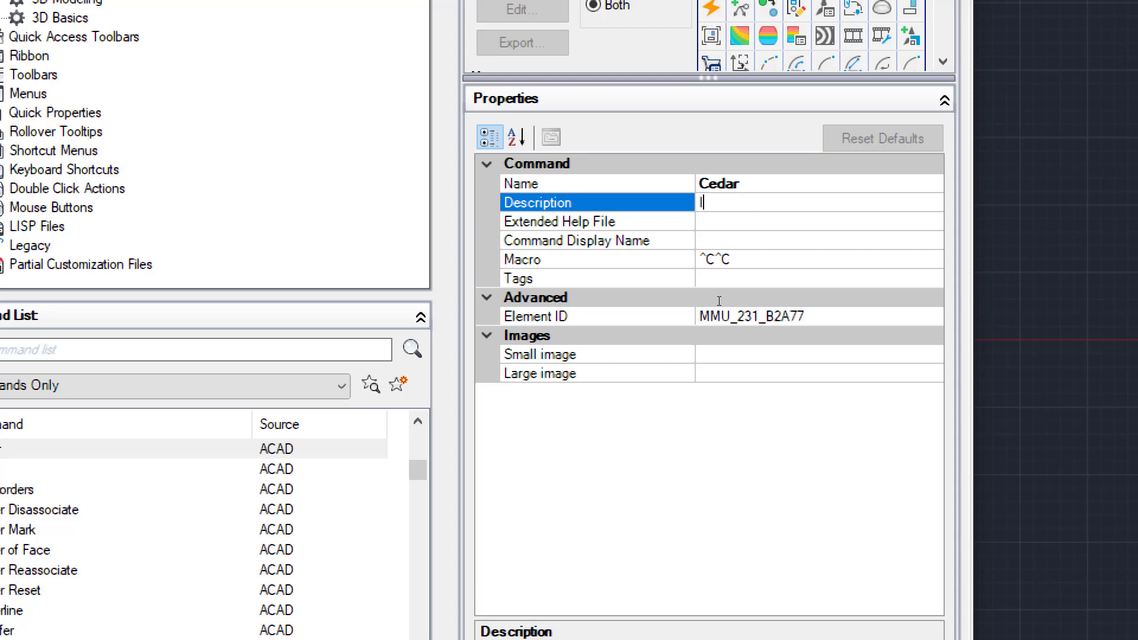
pyautogui.write('Inserts')
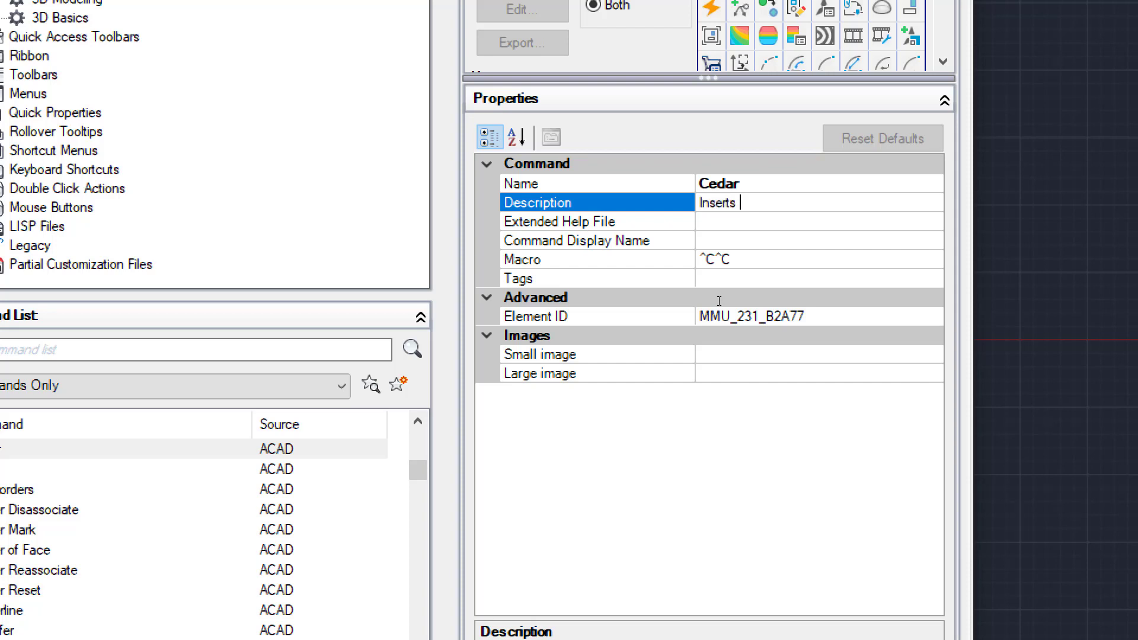
pyautogui.write('a block of a')
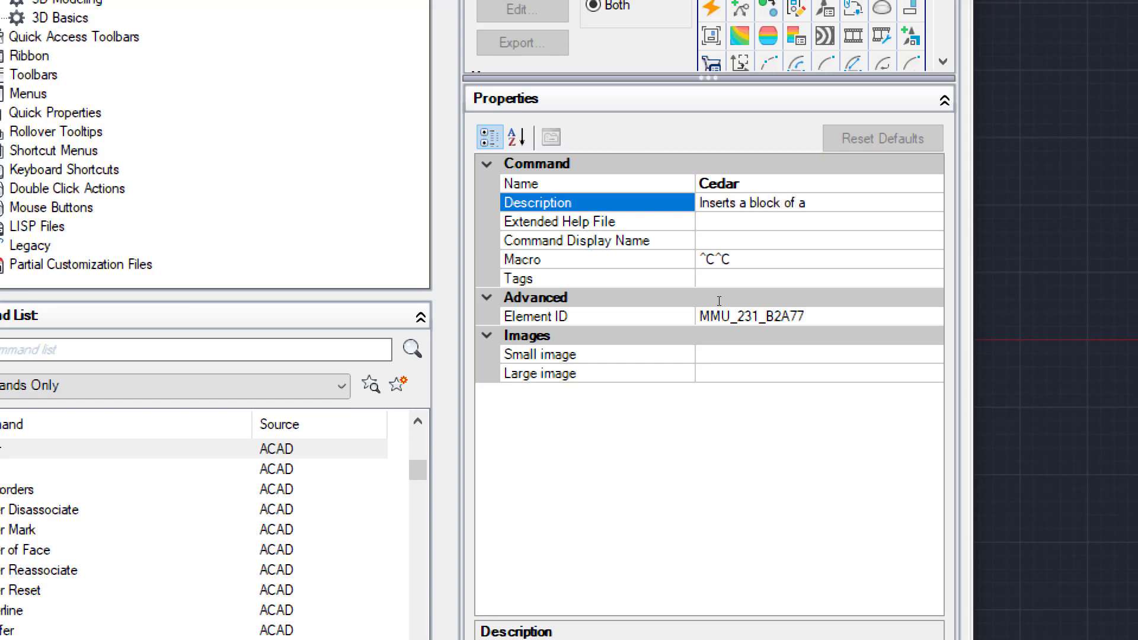
pyautogui.write('cedar tree')
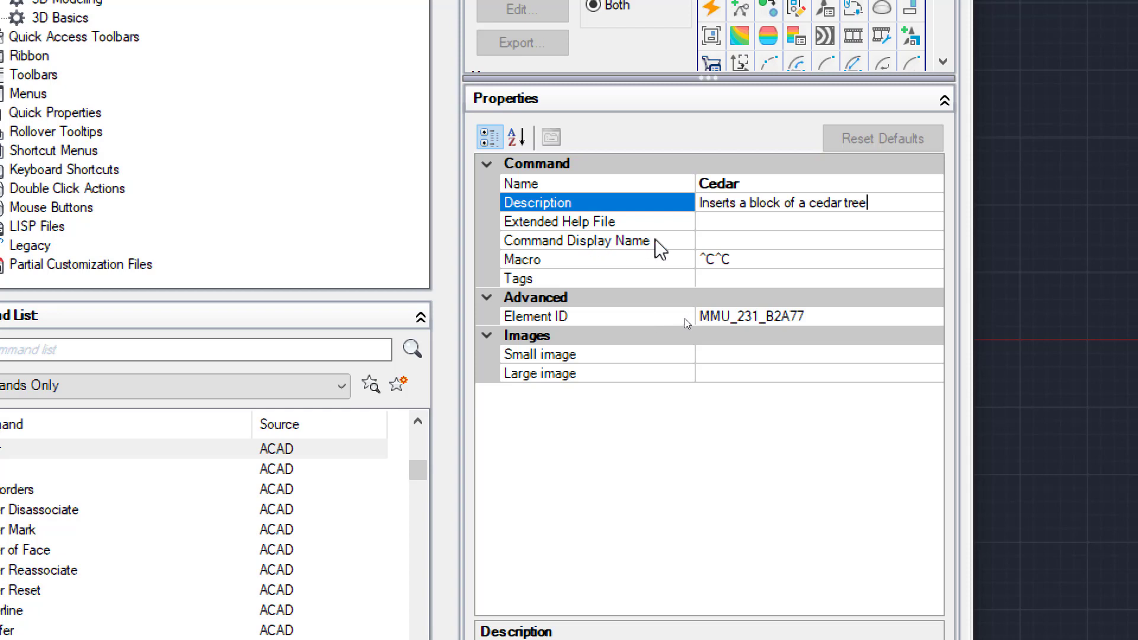
# Set the command's display name to Cedar.
pyautogui.click(577, 240)
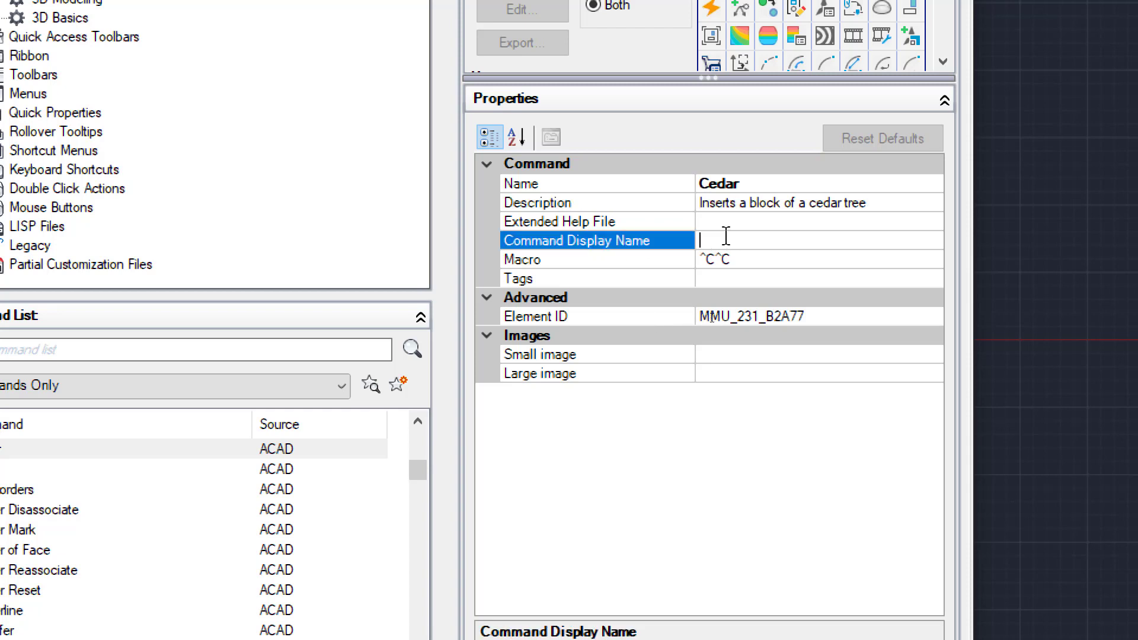
pyautogui.write('Ce')
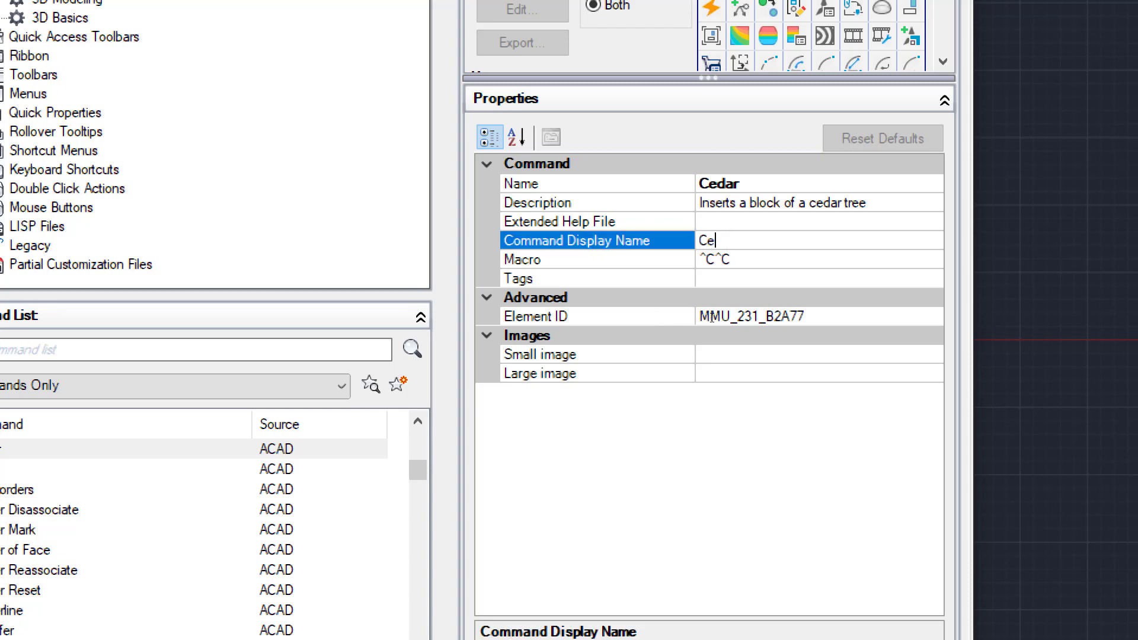
pyautogui.write('dar')
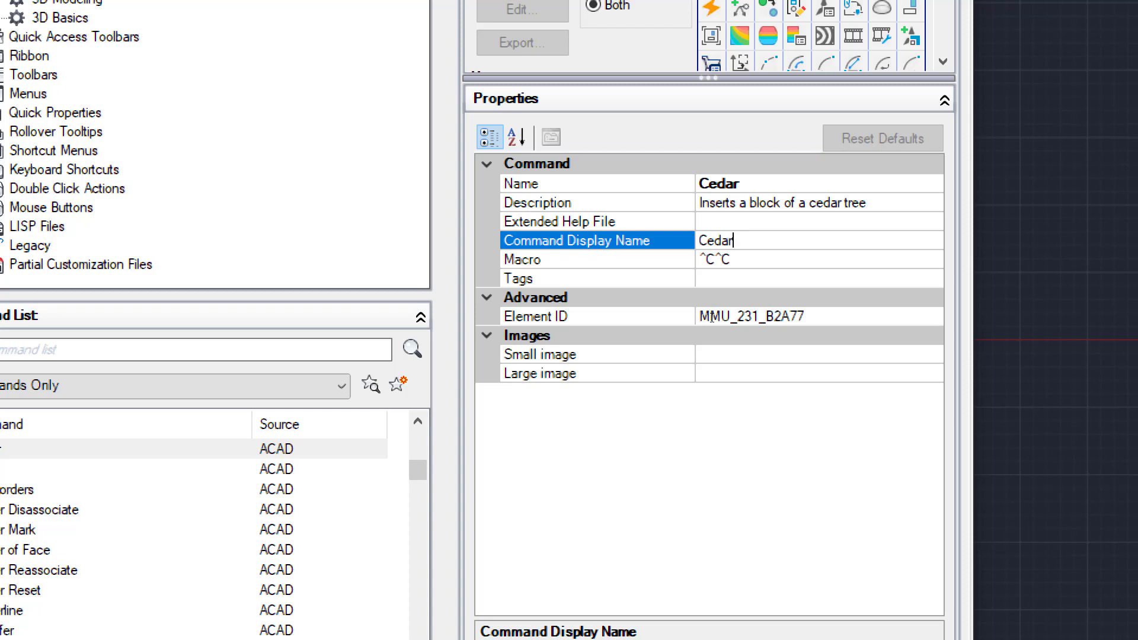
# Write '-insert cedar' into the Cedar command's macro after ^C^C.
pyautogui.click(595, 259)
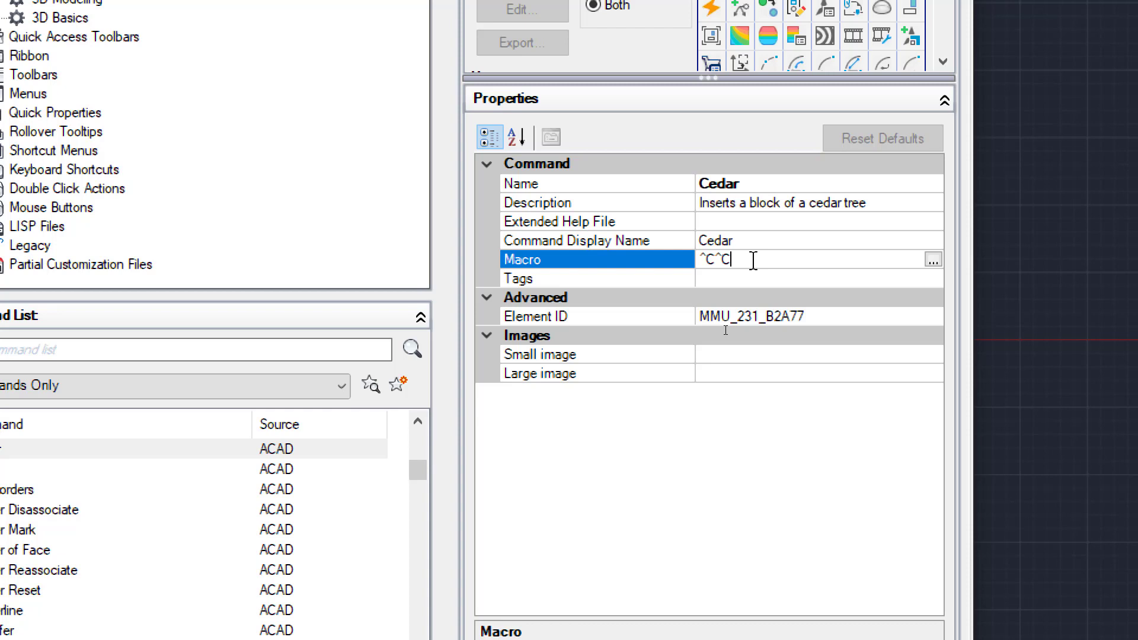
pyautogui.write('-')
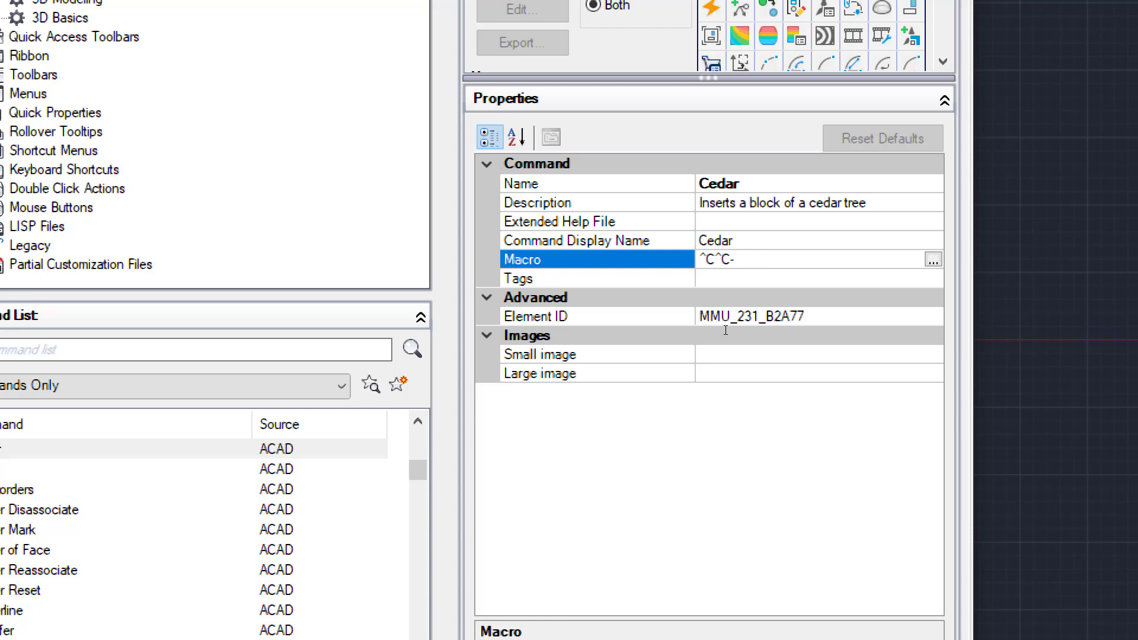
pyautogui.write('insert')
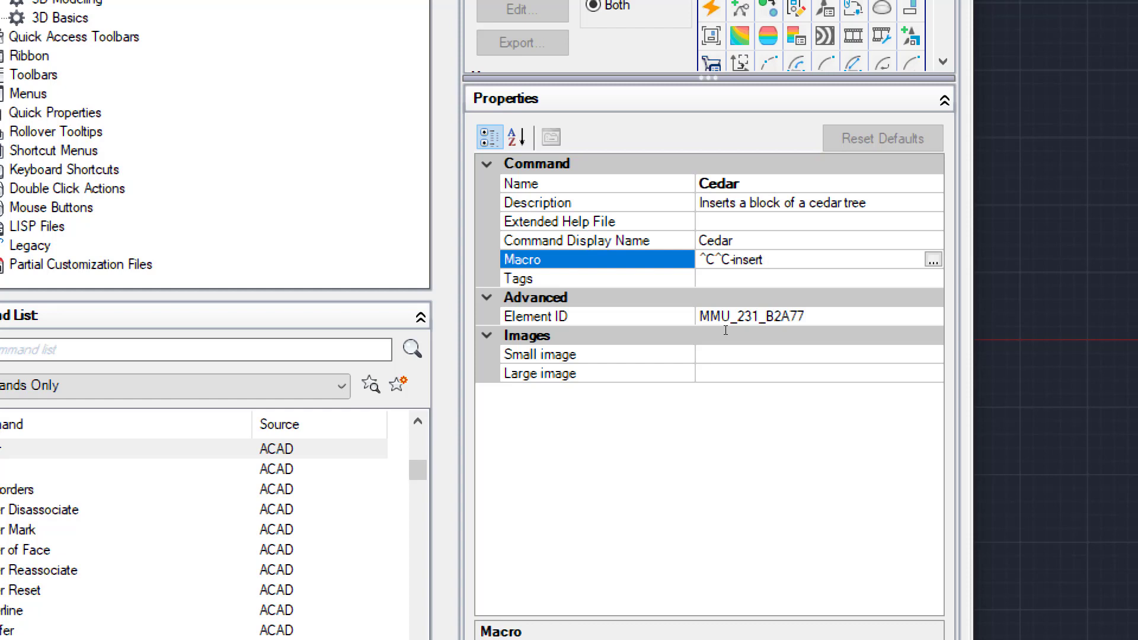
pyautogui.click(768, 259)
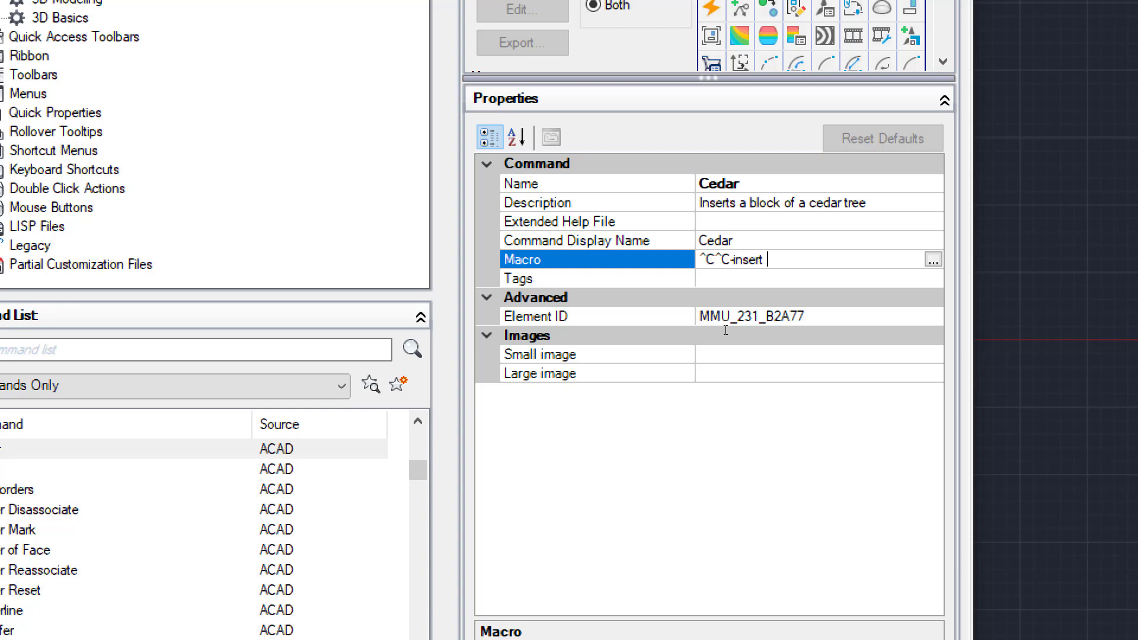
pyautogui.write('cedar')
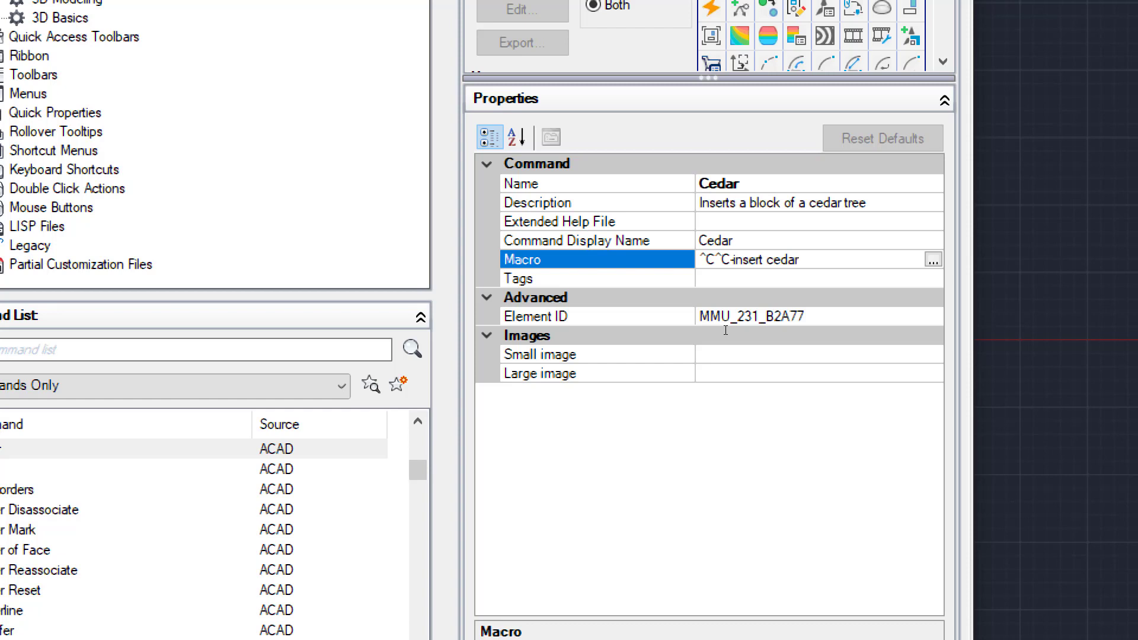
# Finish the macro with '\1 1 0' so it pauses for the insertion point.
pyautogui.click(798, 259)
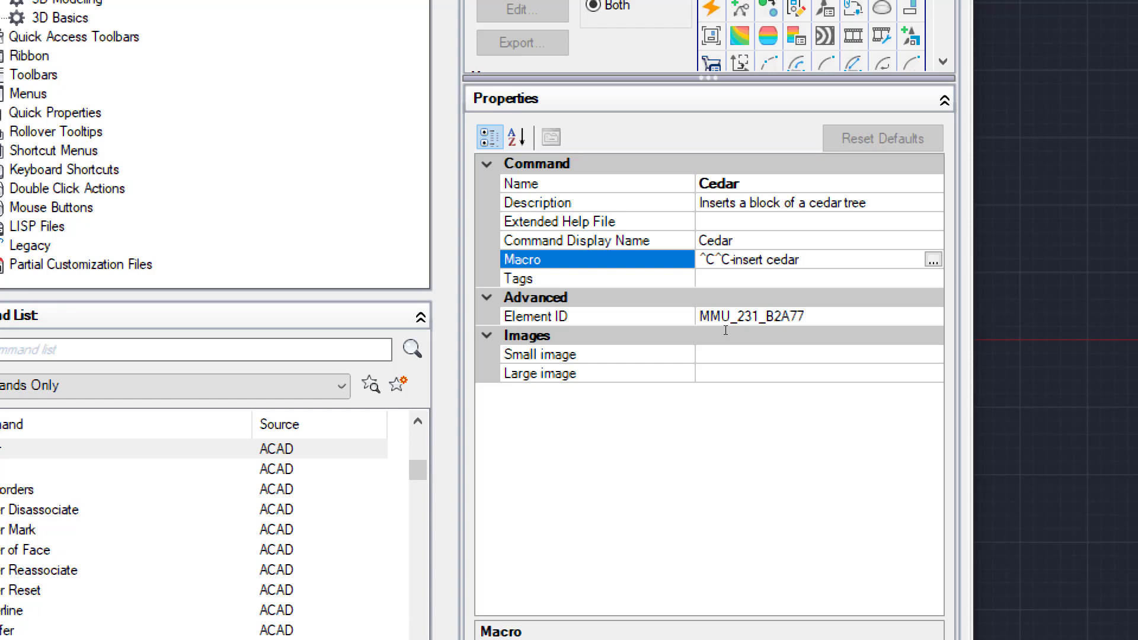
pyautogui.click(799, 259)
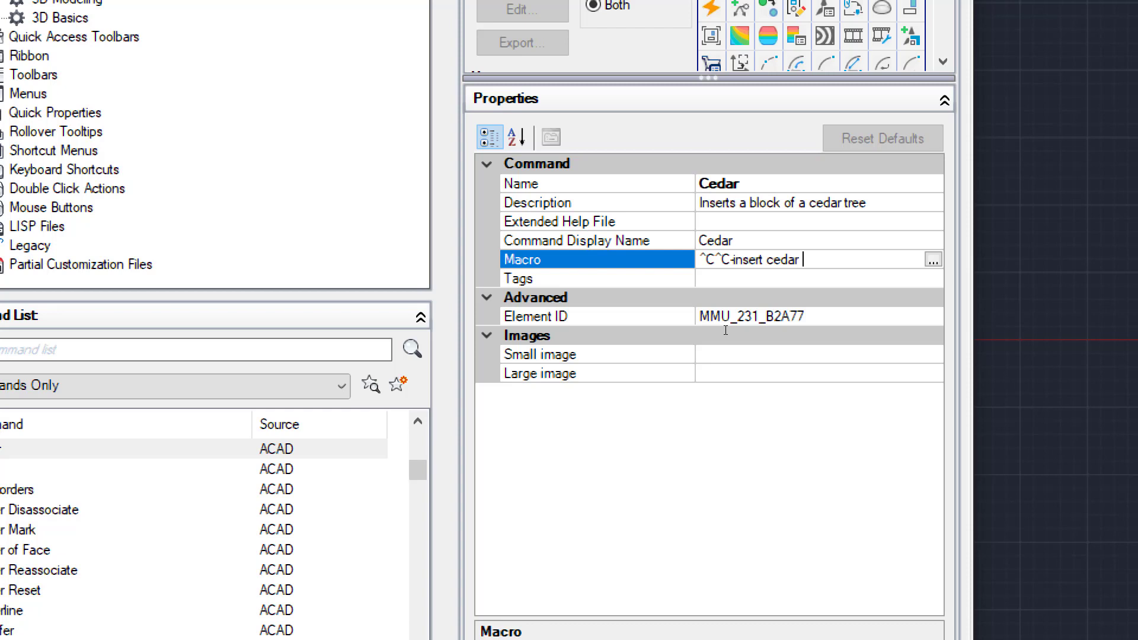
pyautogui.write('\\')
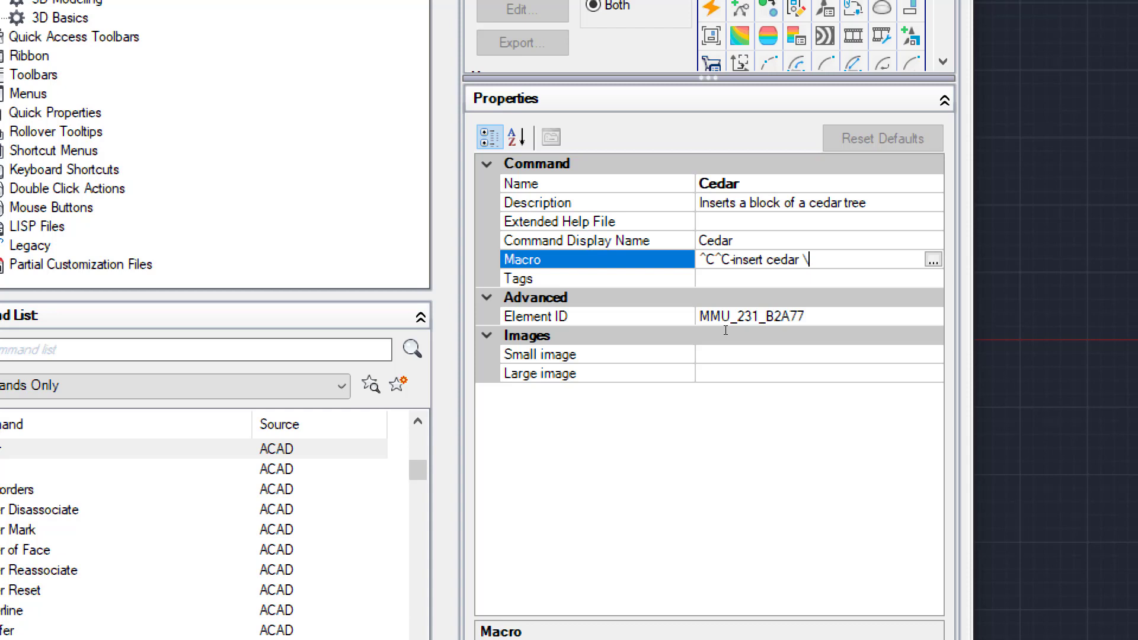
pyautogui.write('1')
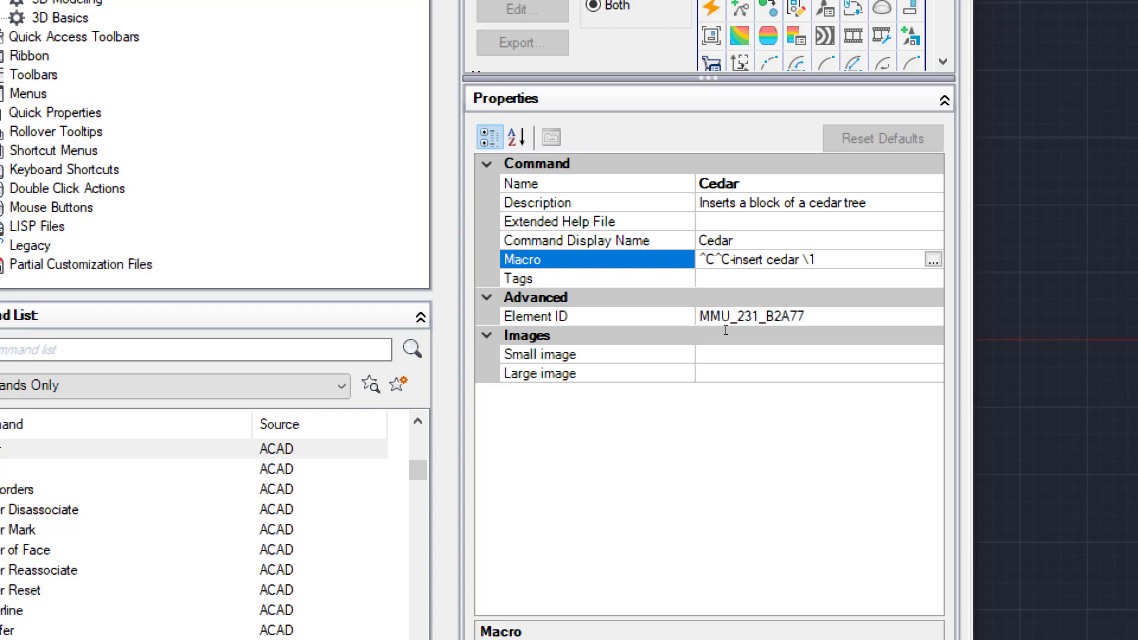
pyautogui.click(799, 259)
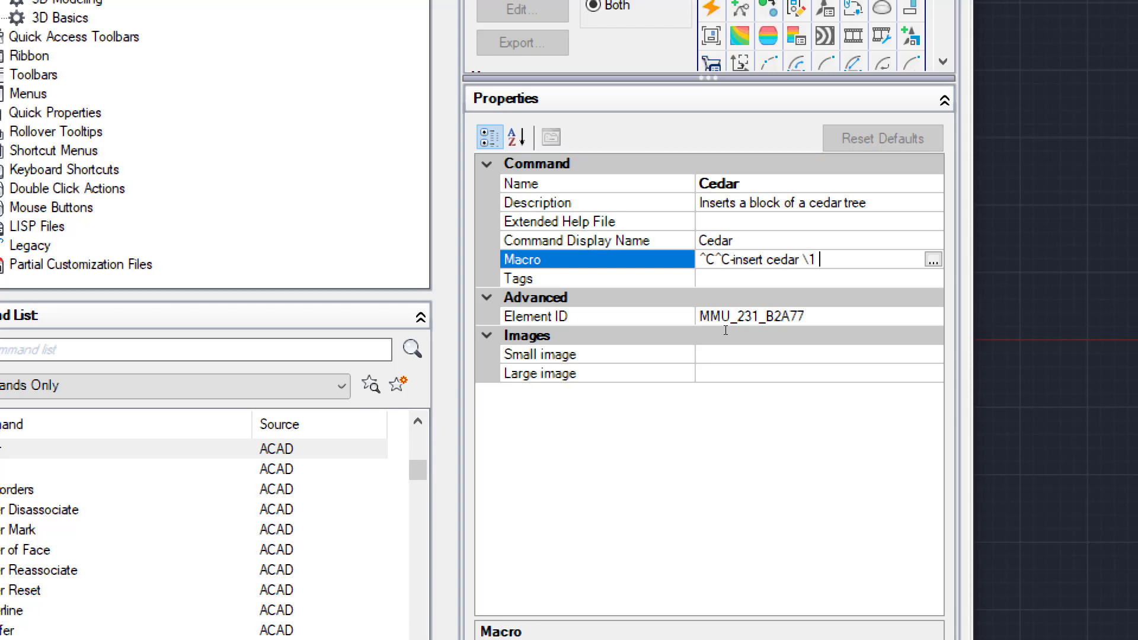
pyautogui.write('1')
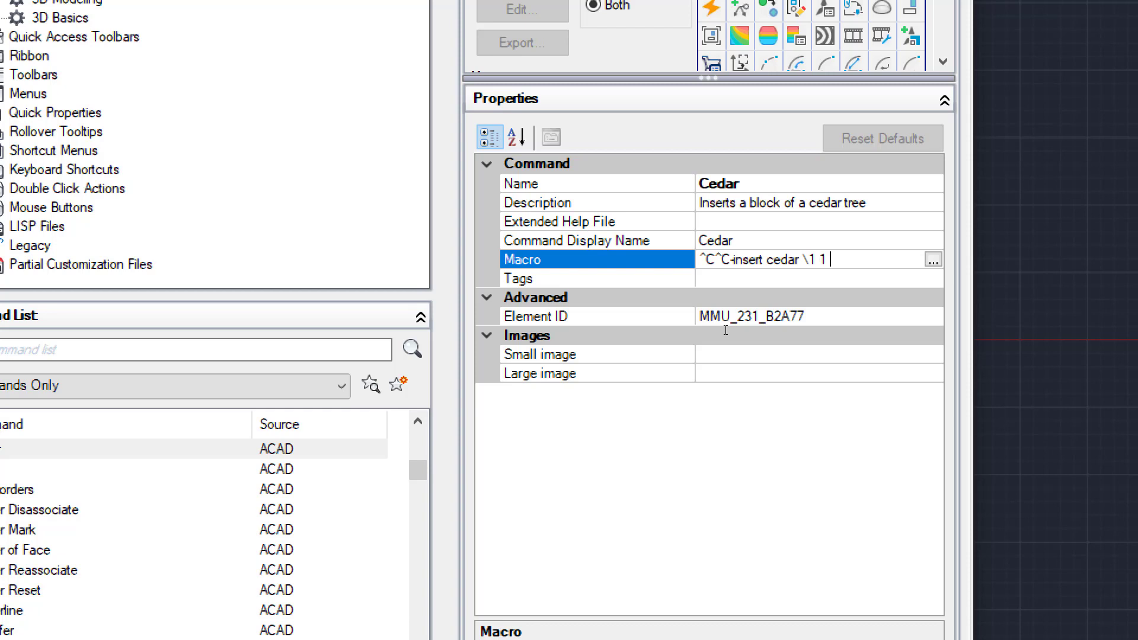
pyautogui.write('0')
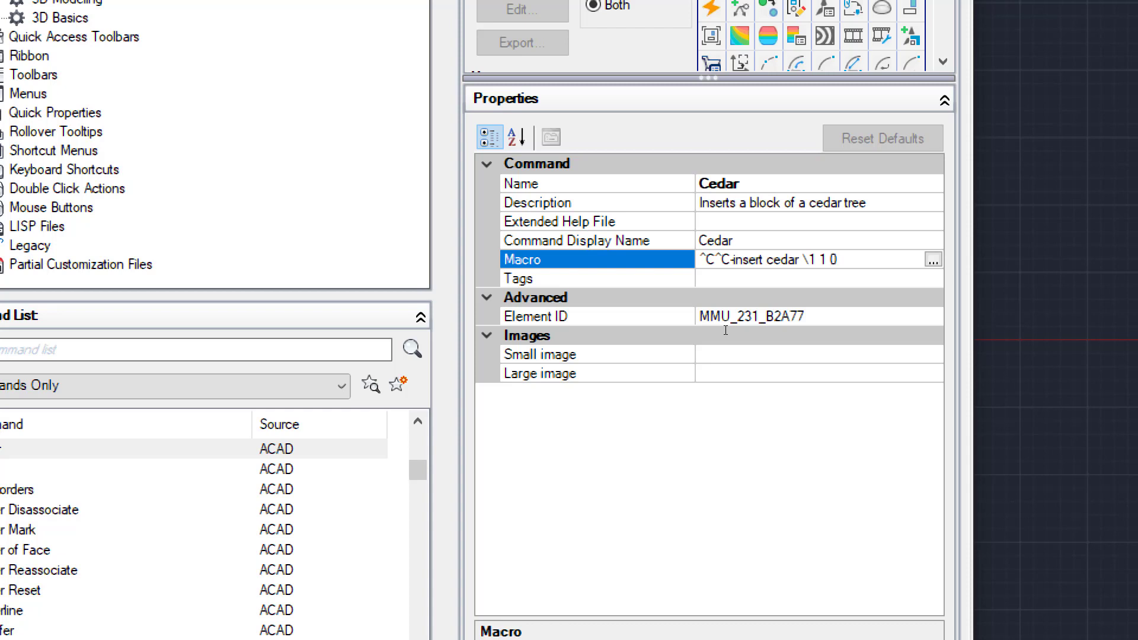
pyautogui.click(821, 259)
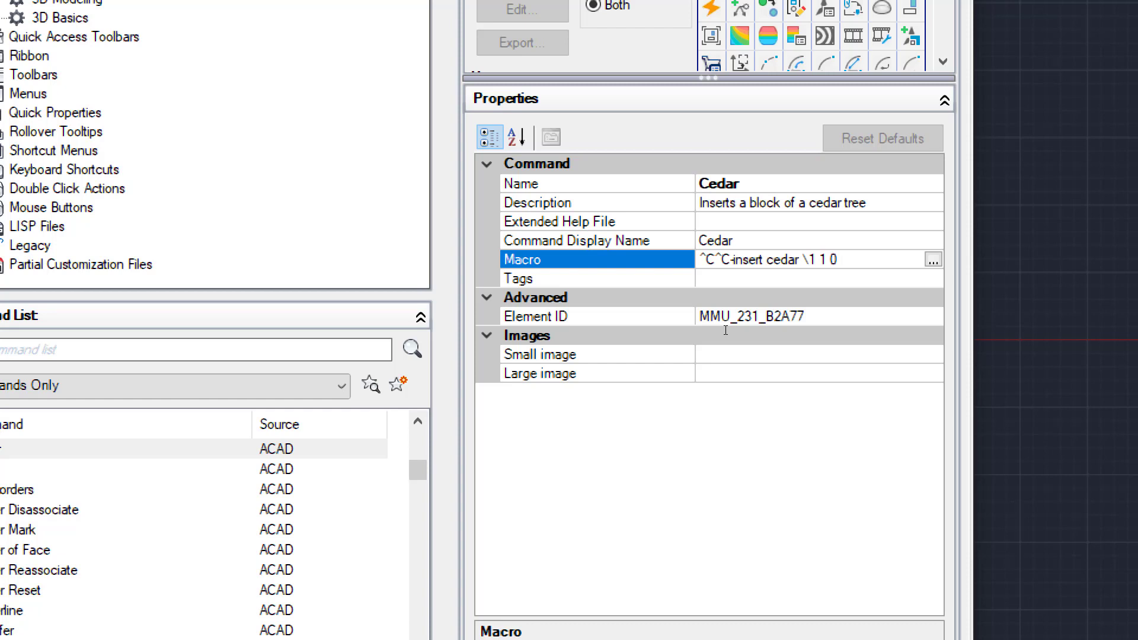
# Set Cedar's small image to Cedar64.PNG from 20b > Tool Palettes > 20B Trees > Images.
pyautogui.click(816, 260)
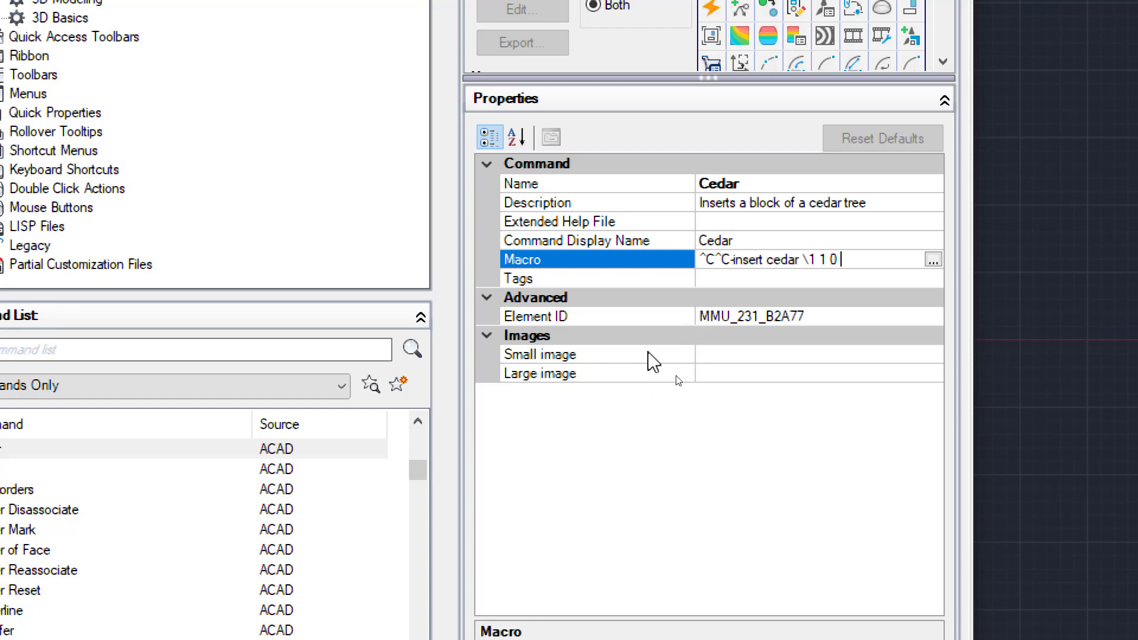
pyautogui.moveTo(715, 361)
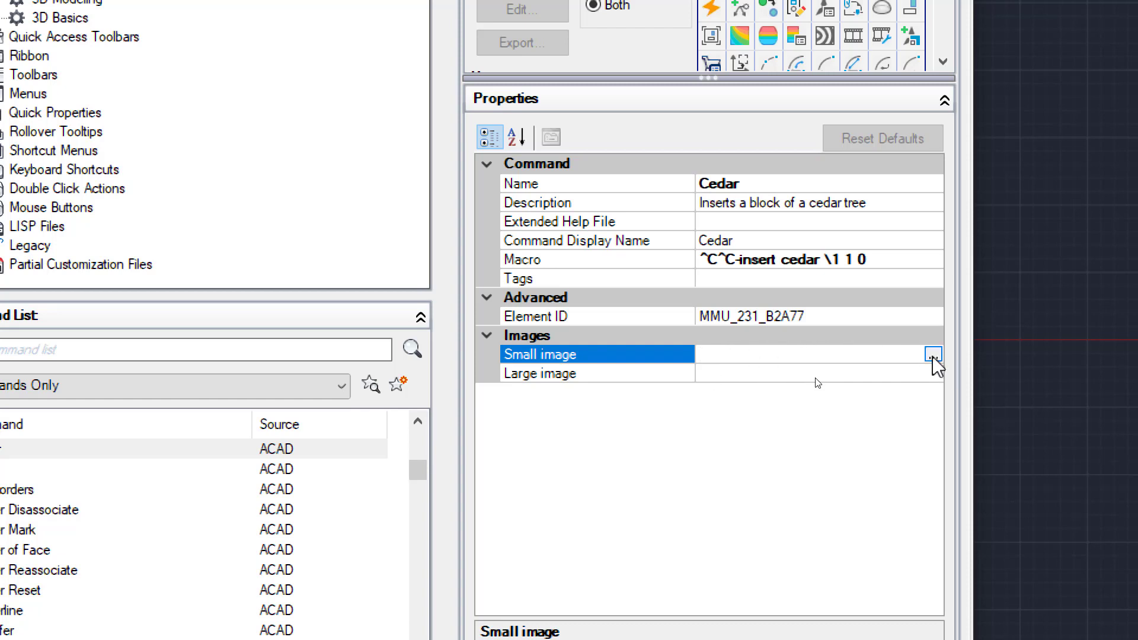
pyautogui.click(933, 355)
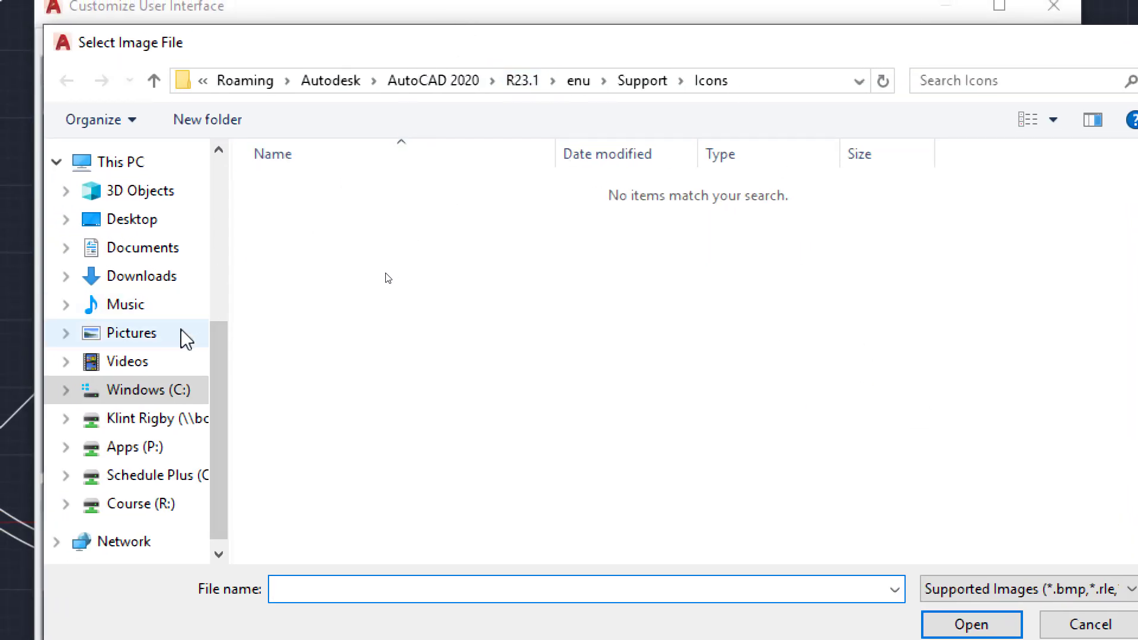
pyautogui.click(138, 419)
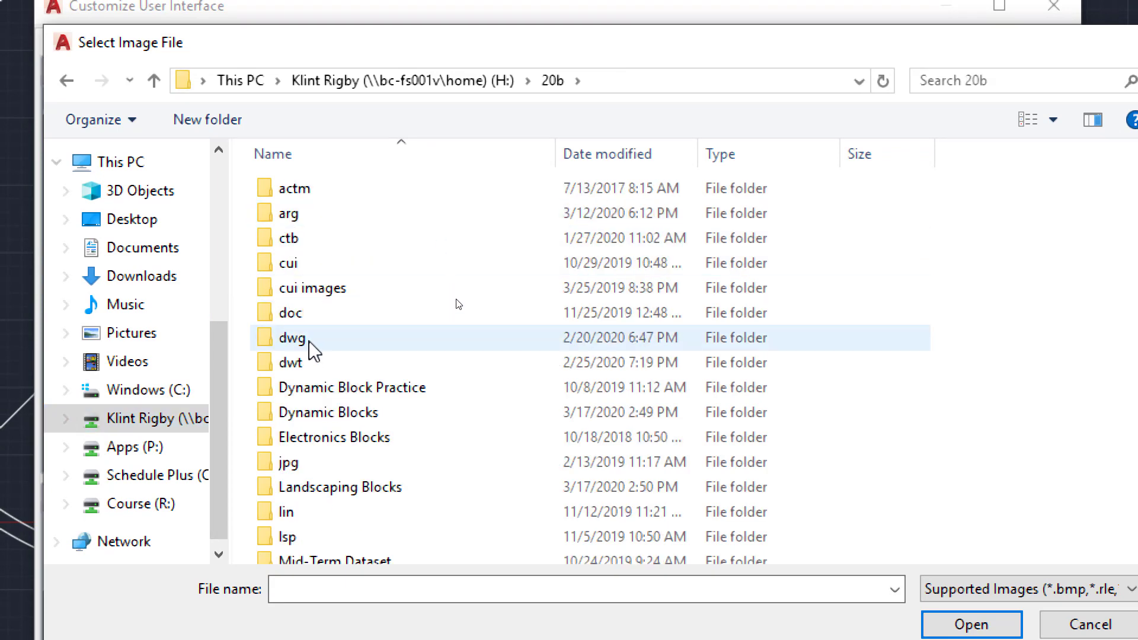
pyautogui.scroll(-3)
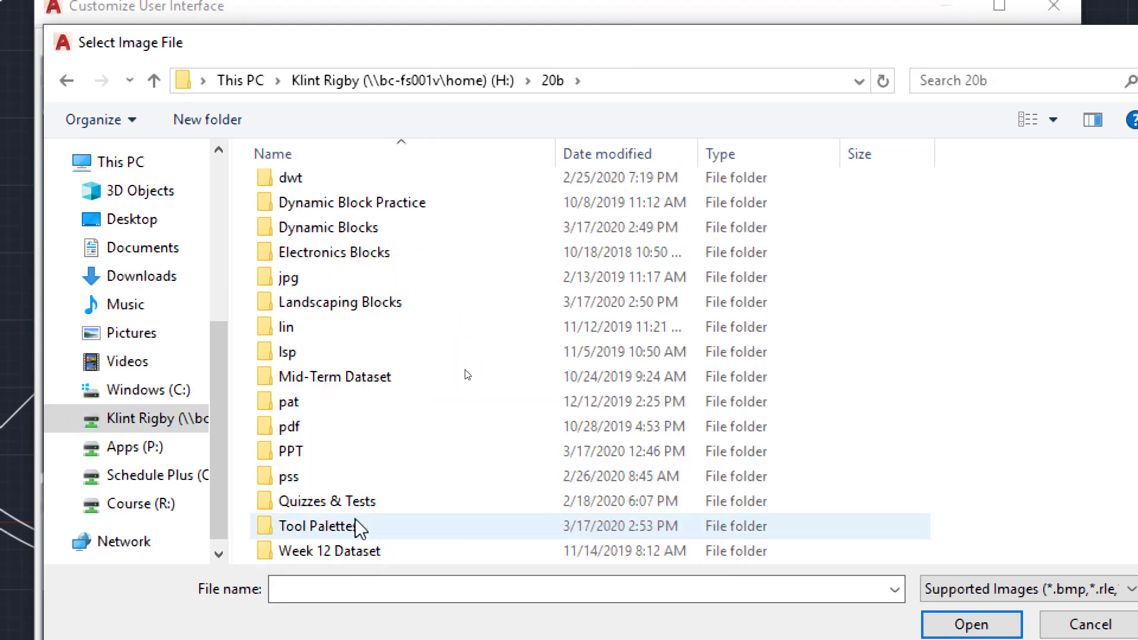
pyautogui.doubleClick(315, 525)
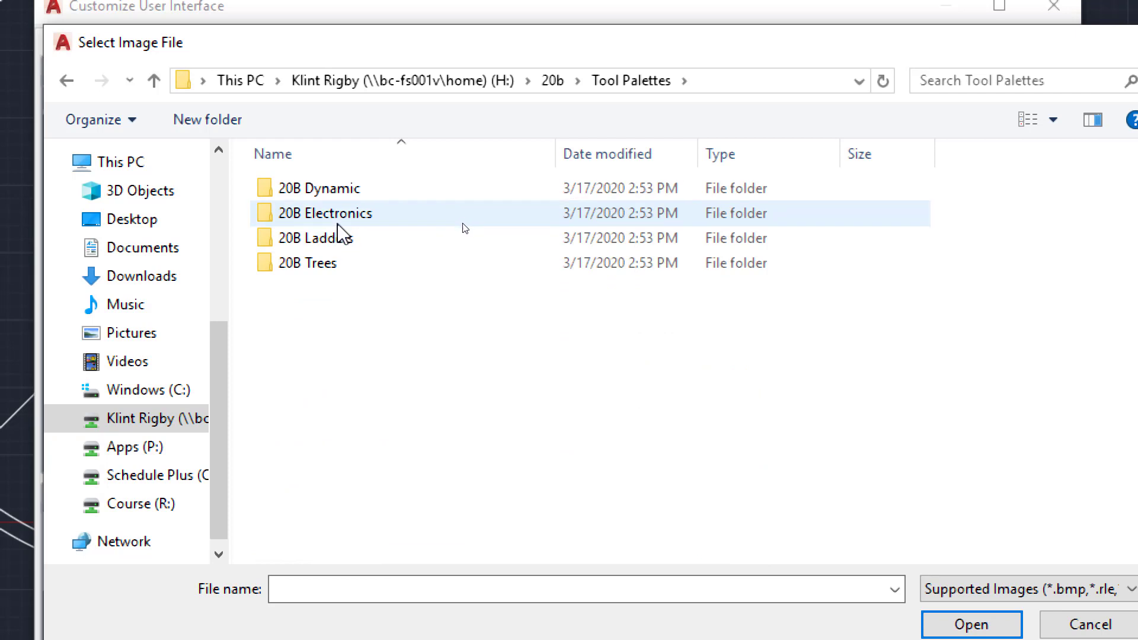
pyautogui.doubleClick(307, 262)
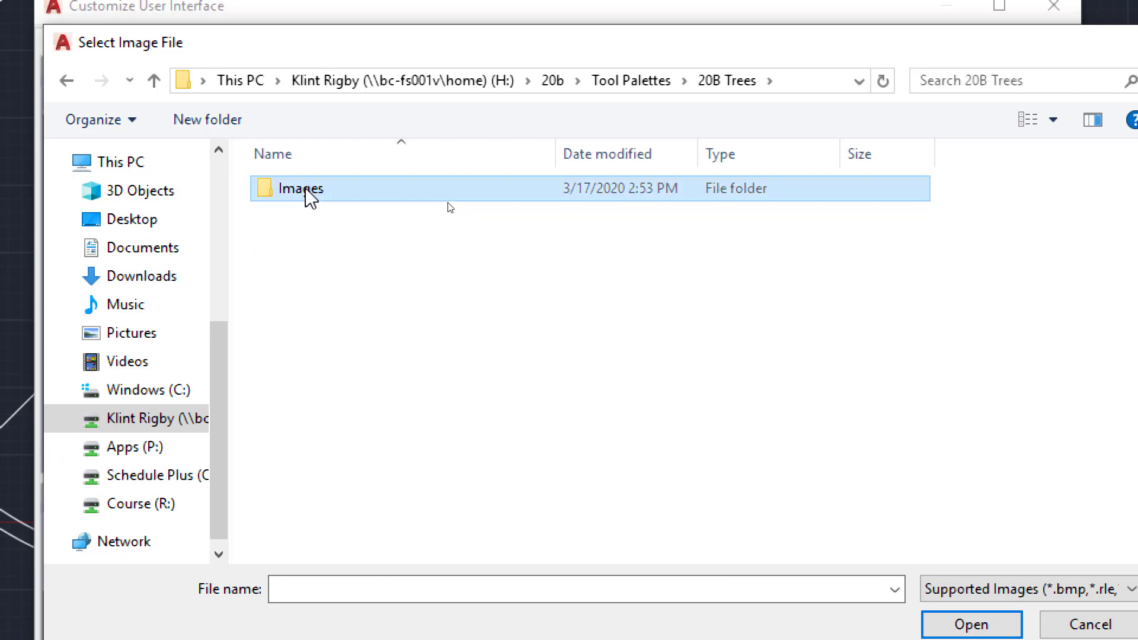
pyautogui.doubleClick(300, 189)
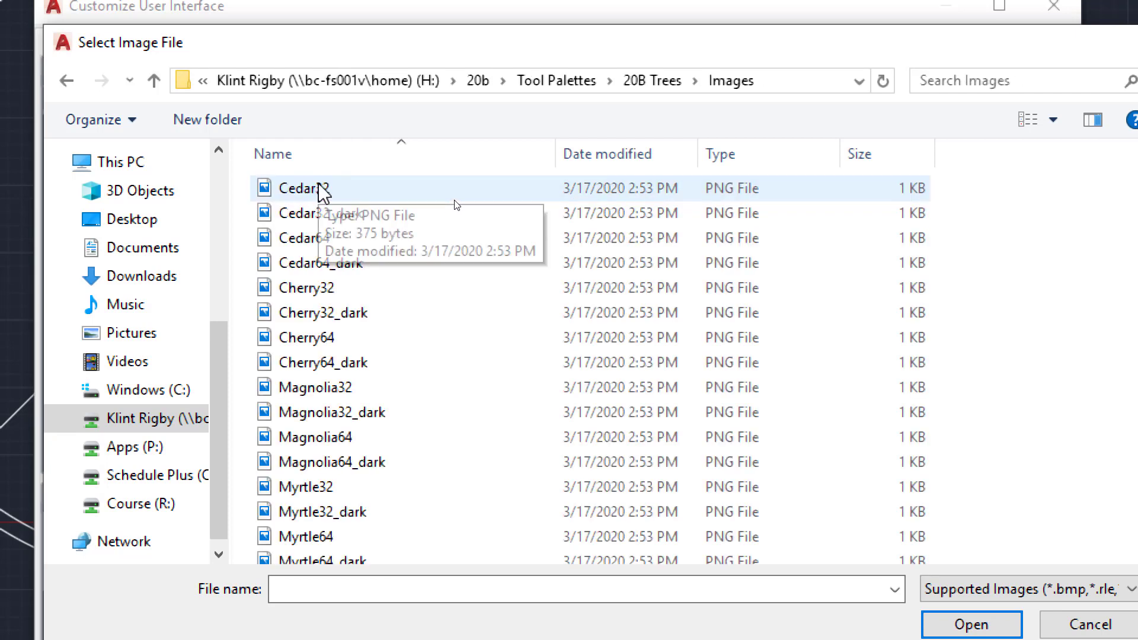
pyautogui.click(312, 238)
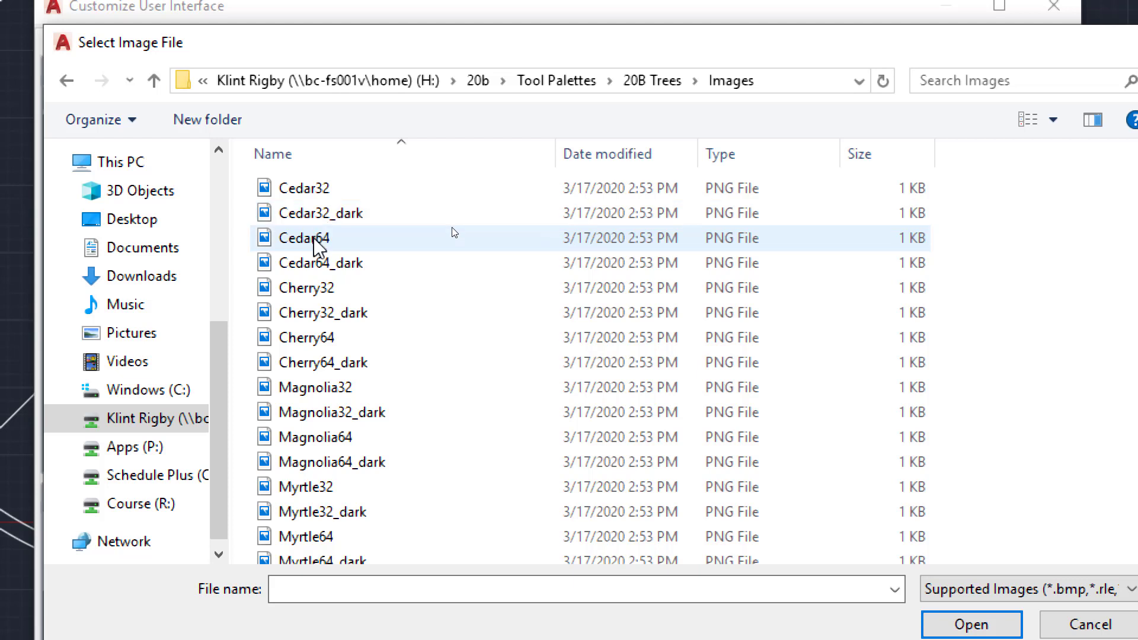
pyautogui.click(319, 263)
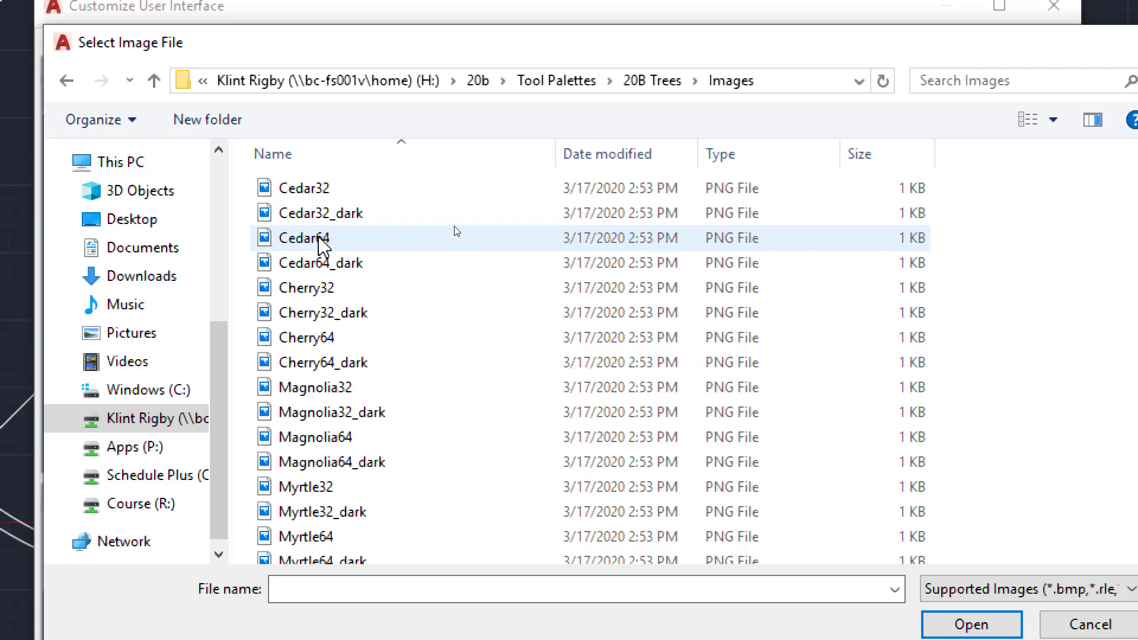
pyautogui.click(307, 238)
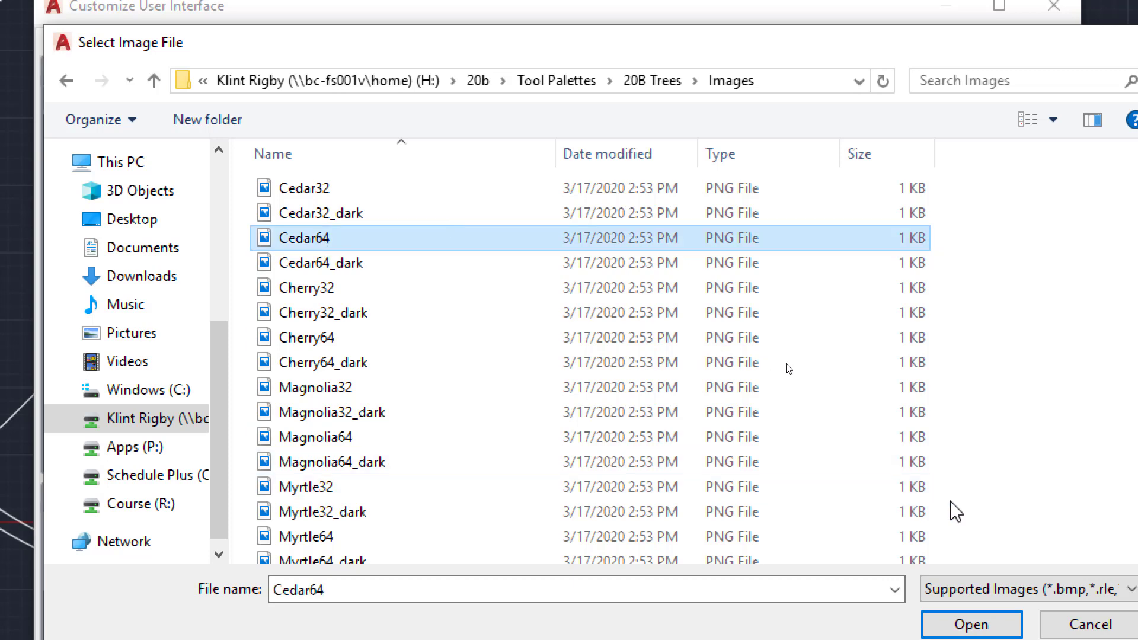
pyautogui.click(970, 624)
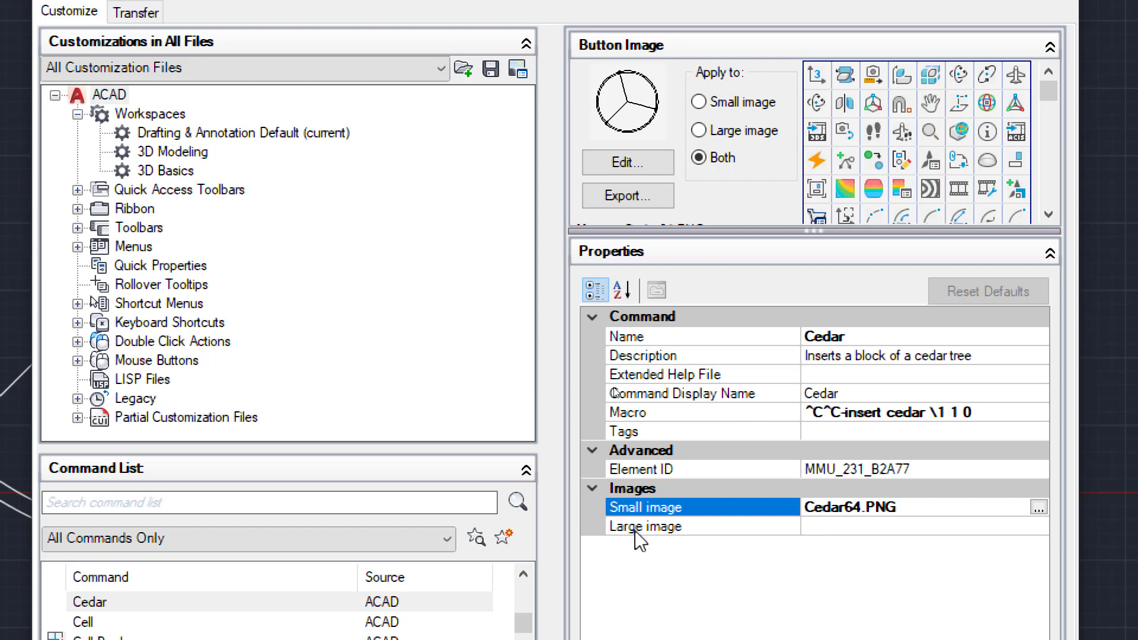
# Browse the large image property to the 20b > 20B Trees > Images folder.
pyautogui.click(644, 527)
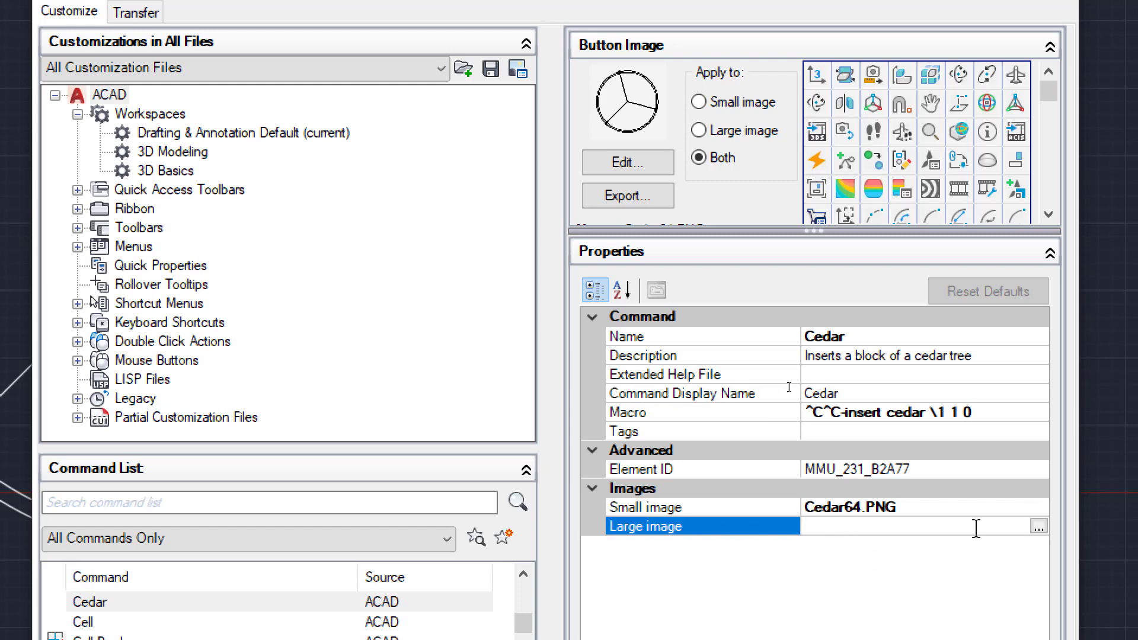
pyautogui.click(1038, 526)
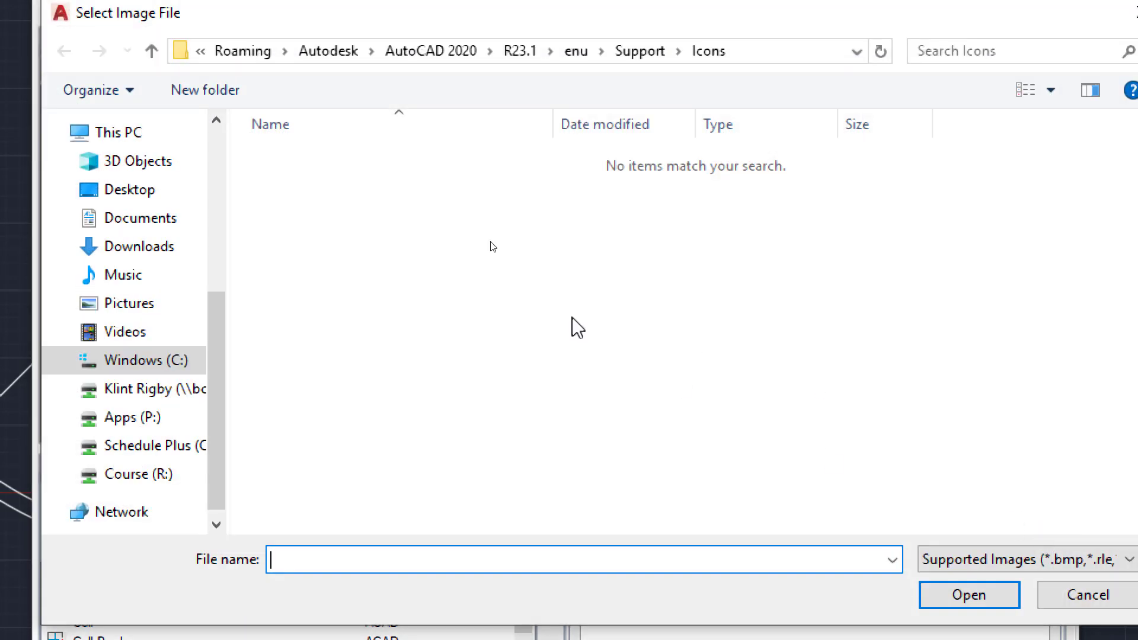
pyautogui.moveTo(145, 390)
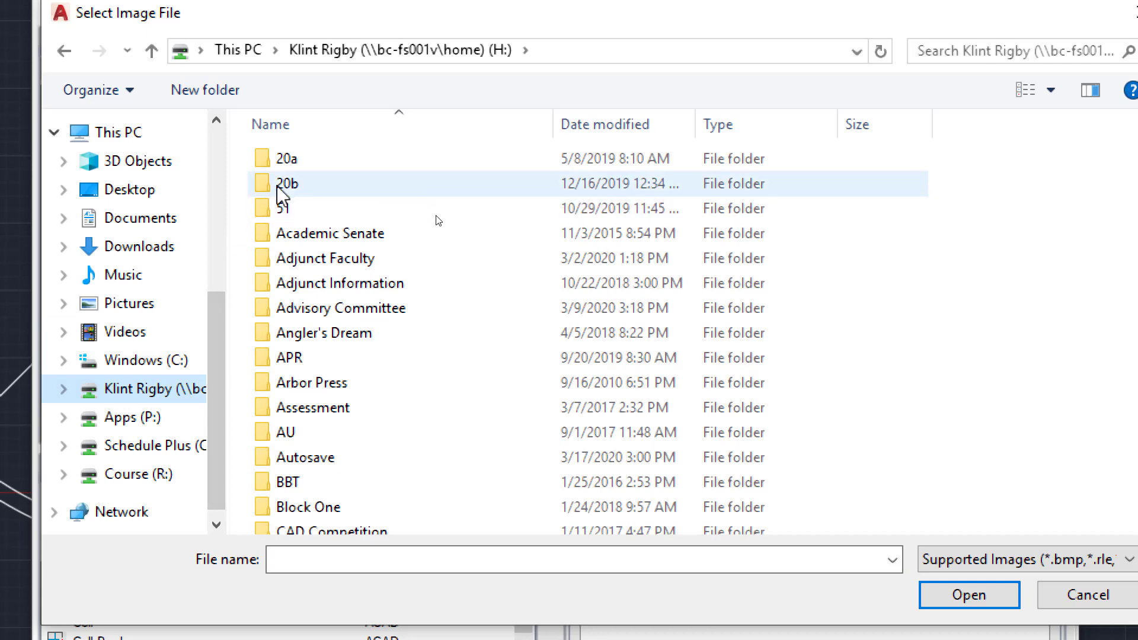
pyautogui.doubleClick(288, 183)
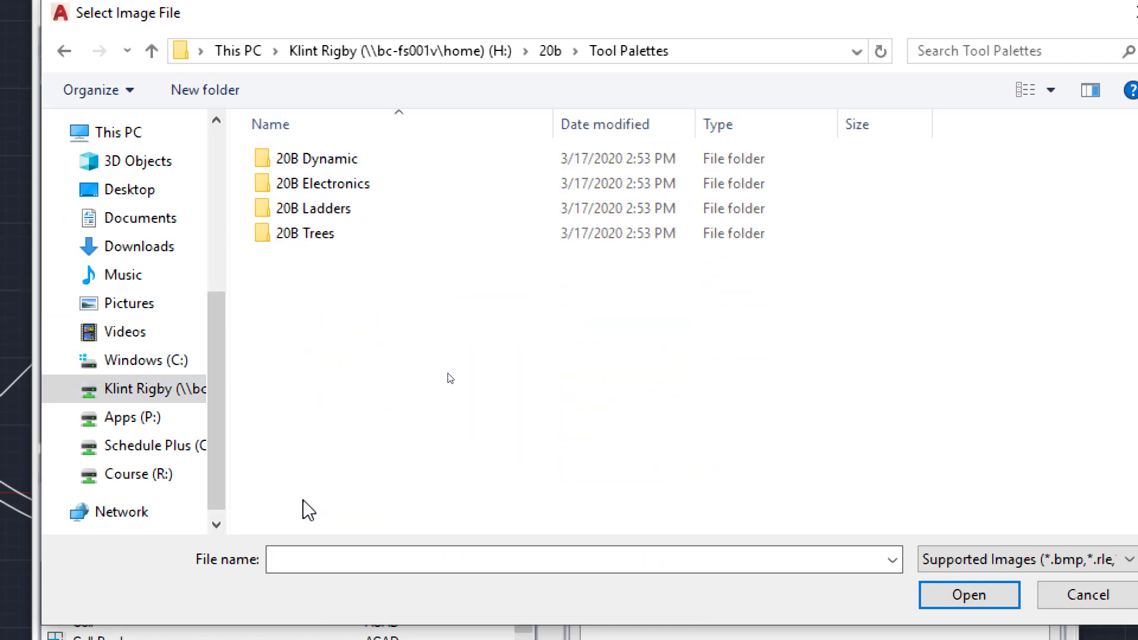
pyautogui.doubleClick(306, 233)
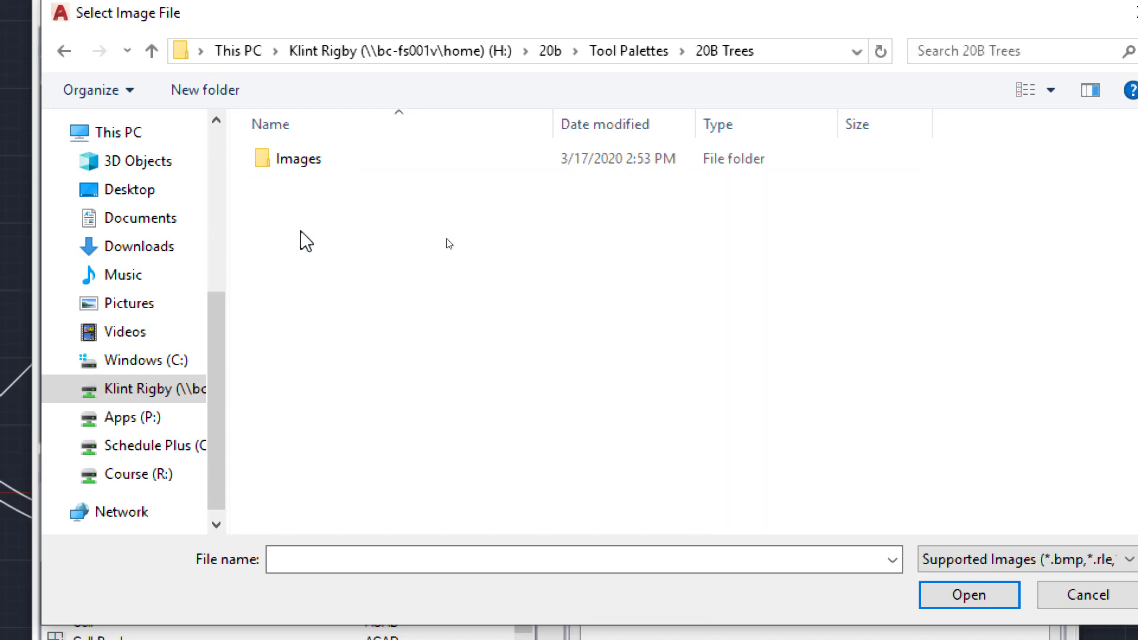
pyautogui.doubleClick(298, 159)
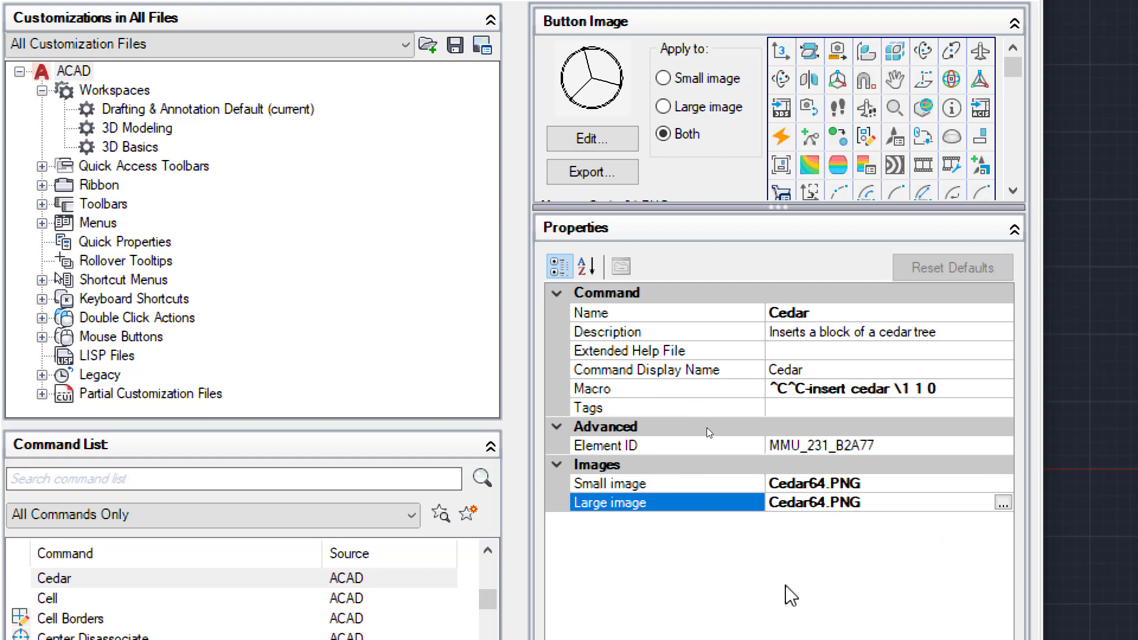
pyautogui.moveTo(789, 596)
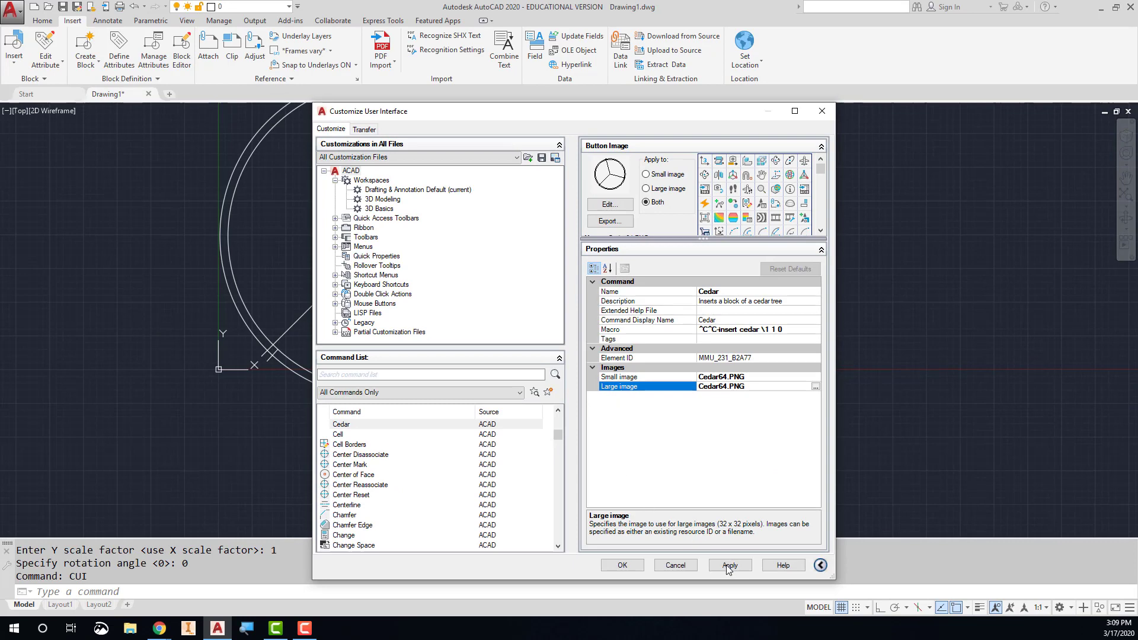
# Apply the Cedar command changes in the Customize User Interface dialog.
pyautogui.click(729, 564)
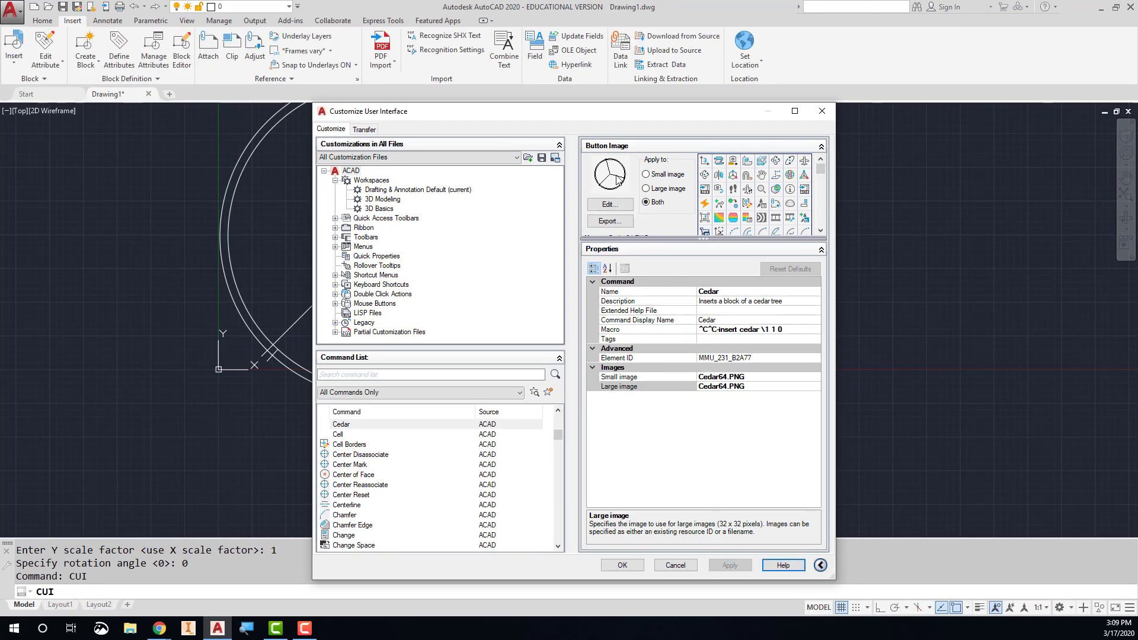
pyautogui.moveTo(613, 188)
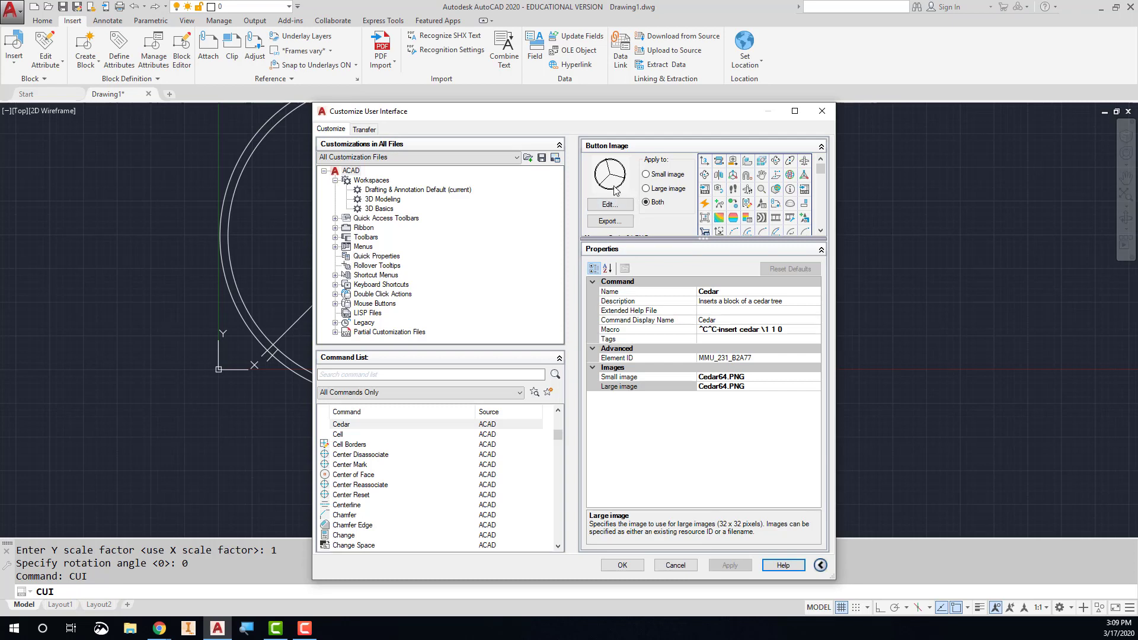